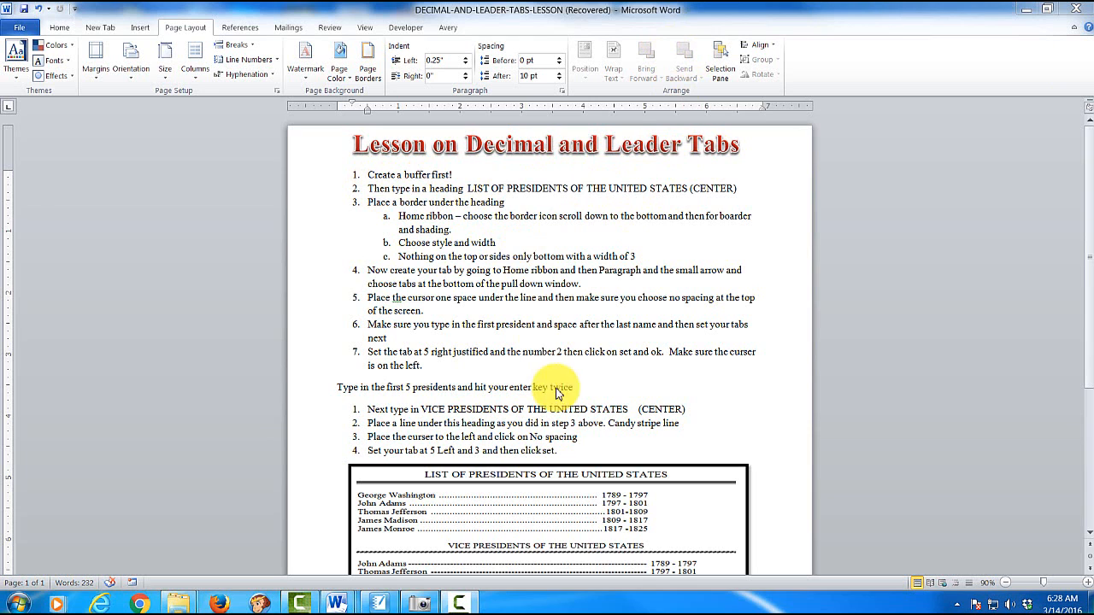
mouse_move(875, 359)
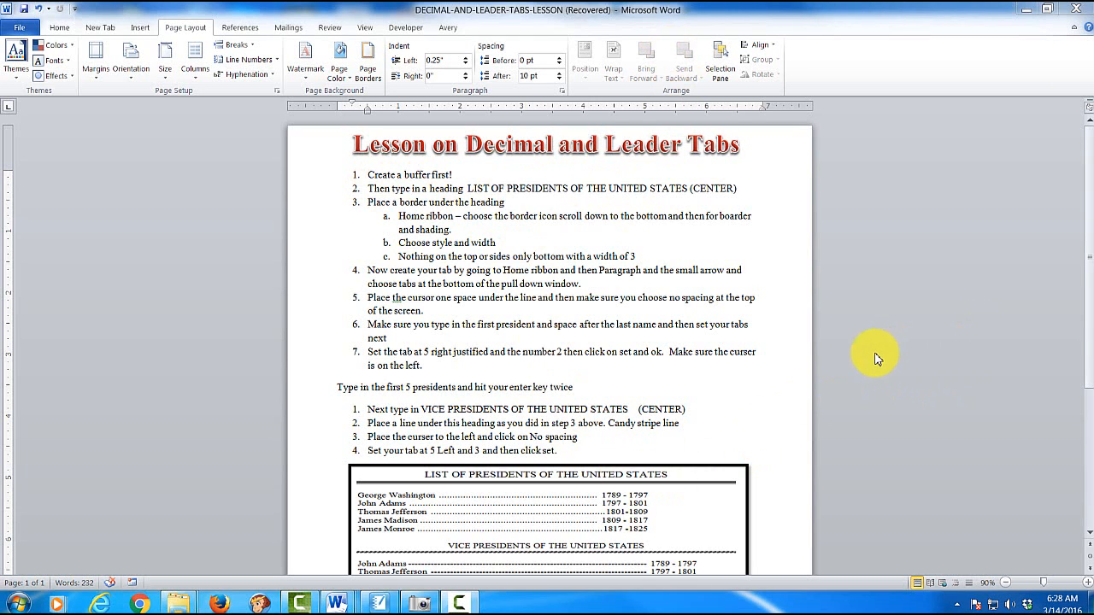
mouse_move(1084, 229)
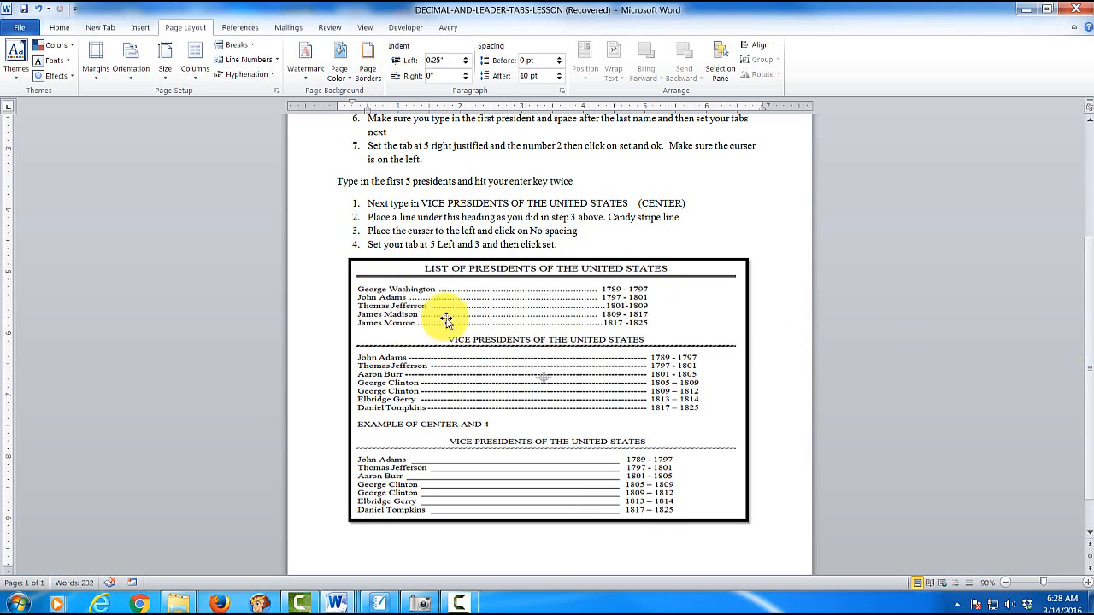
mouse_move(468, 312)
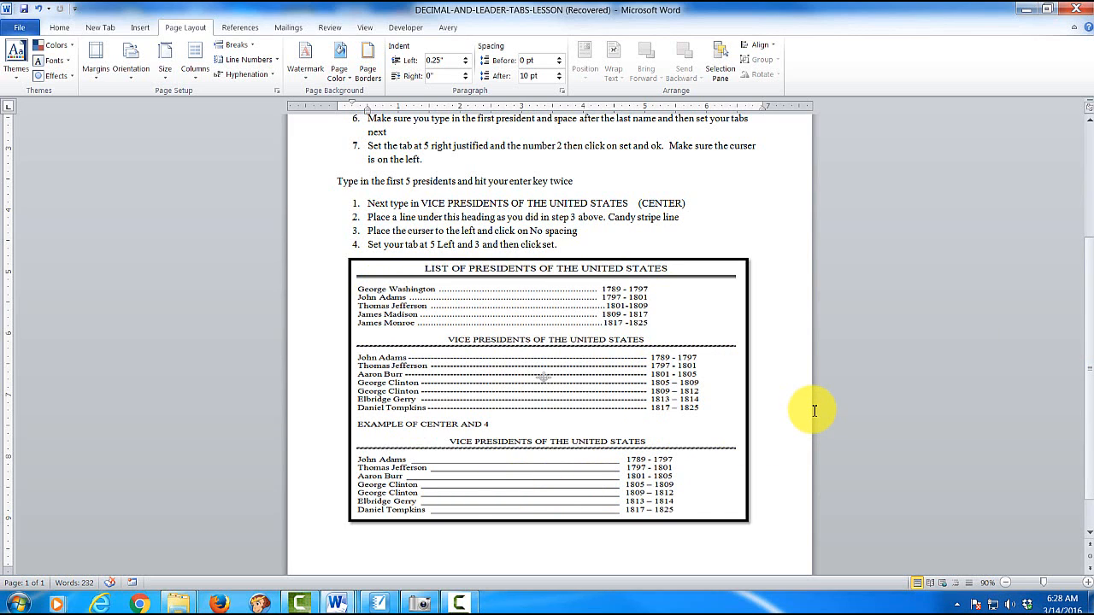
mouse_move(807, 403)
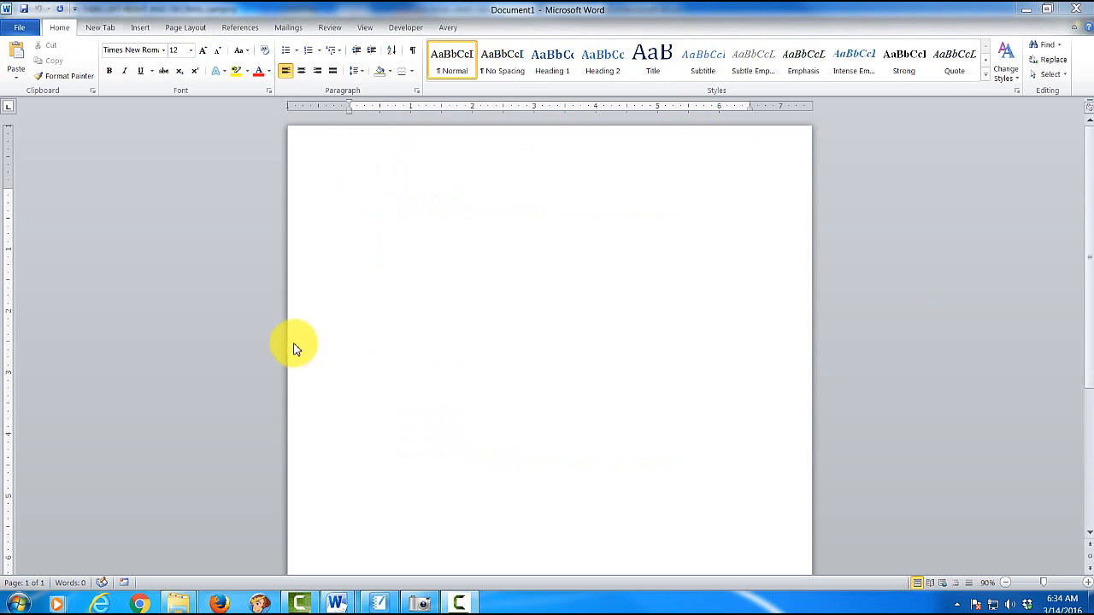
mouse_move(352, 179)
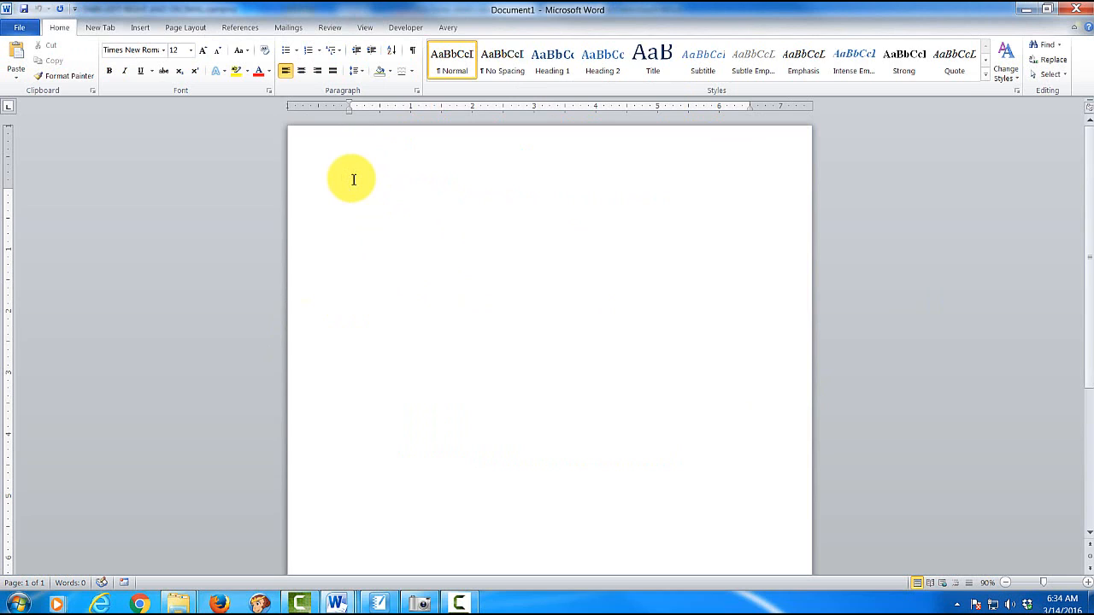
Place the cursor at the top of the page to start the presidents heading.
click(351, 191)
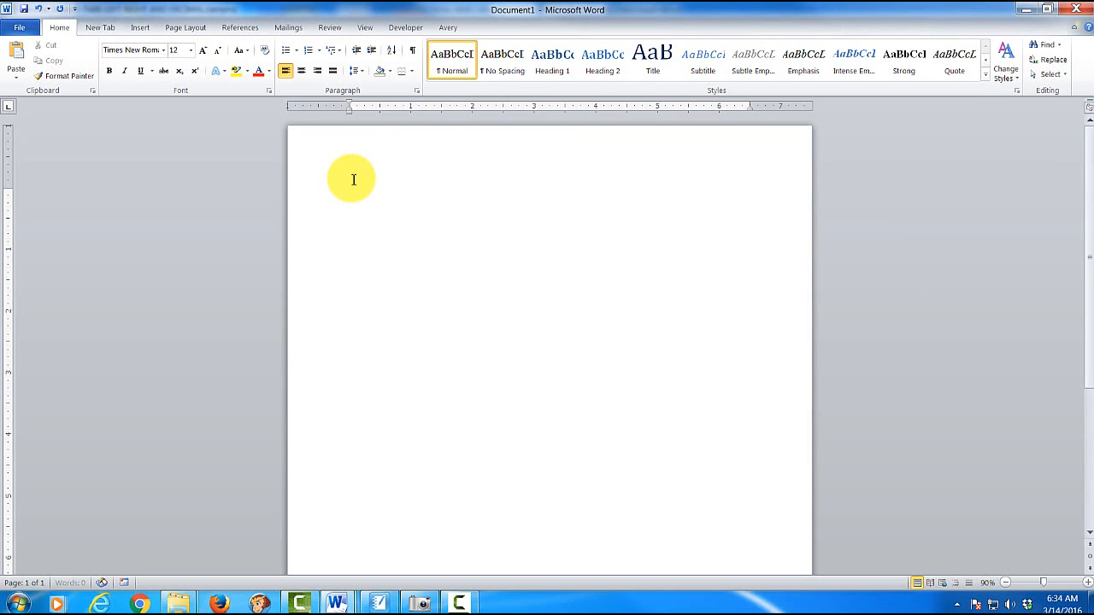
mouse_move(354, 212)
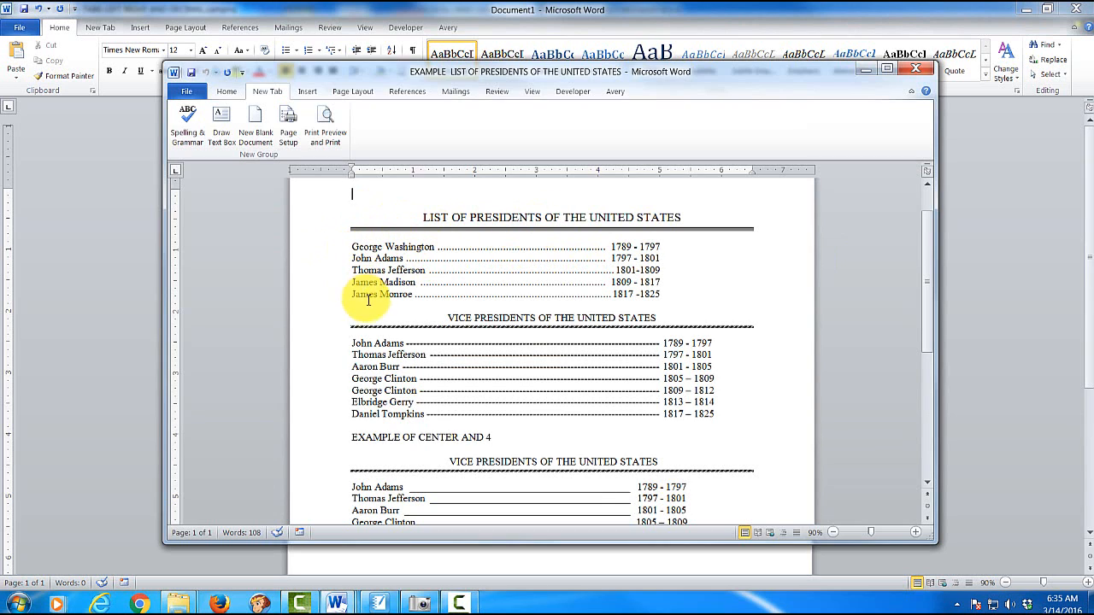
mouse_move(735, 140)
text(LIST OF PRESIDENTS OF THE UNITED STATES)
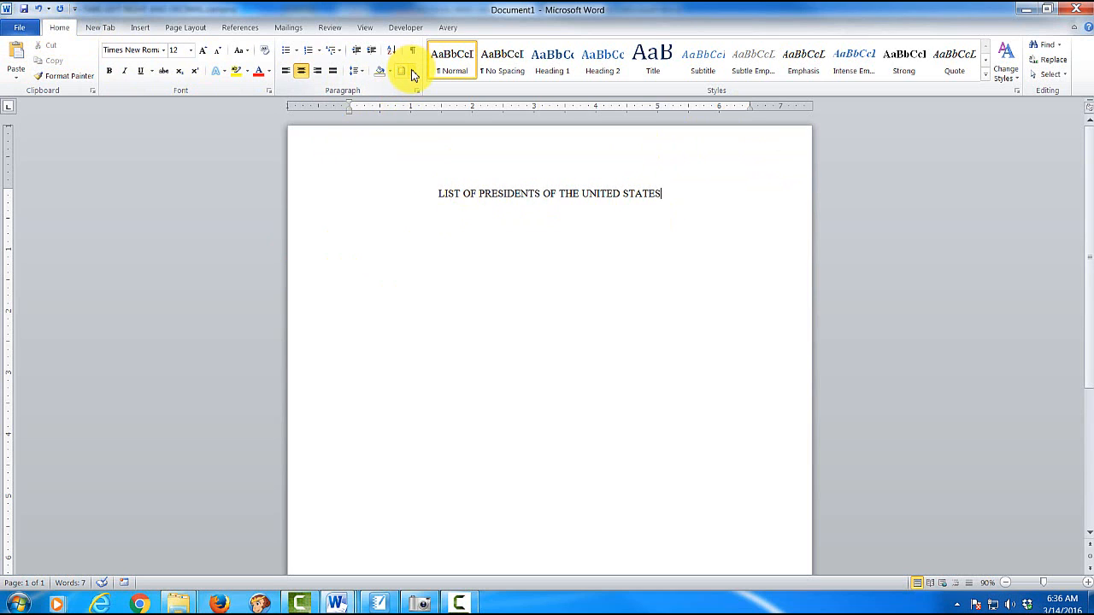
Give the heading a 3 pt thick double bottom border only, via Borders and Shading.
click(404, 72)
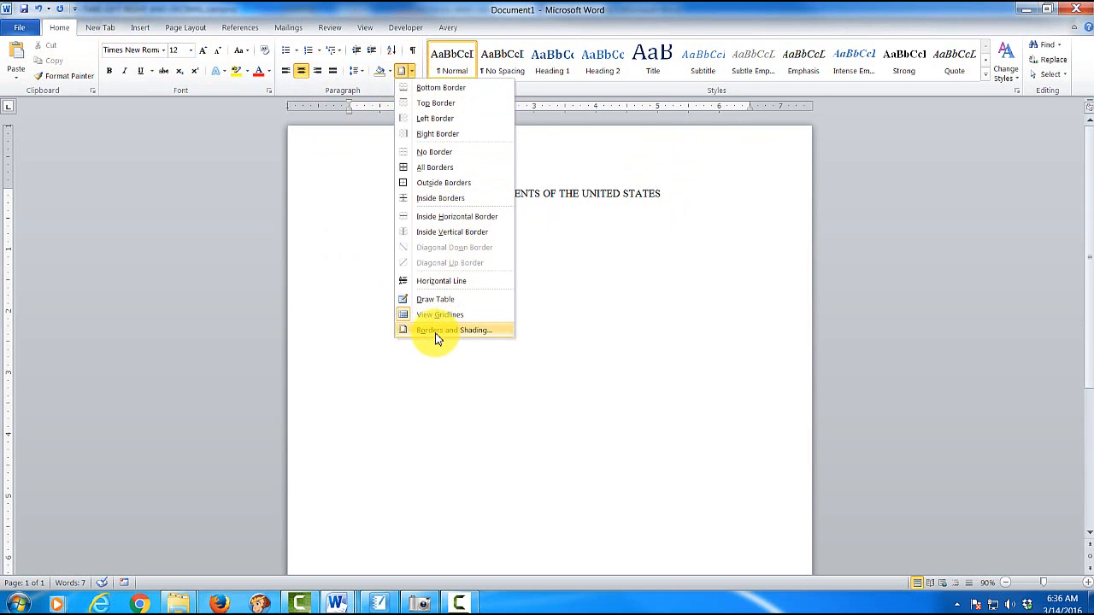
click(453, 330)
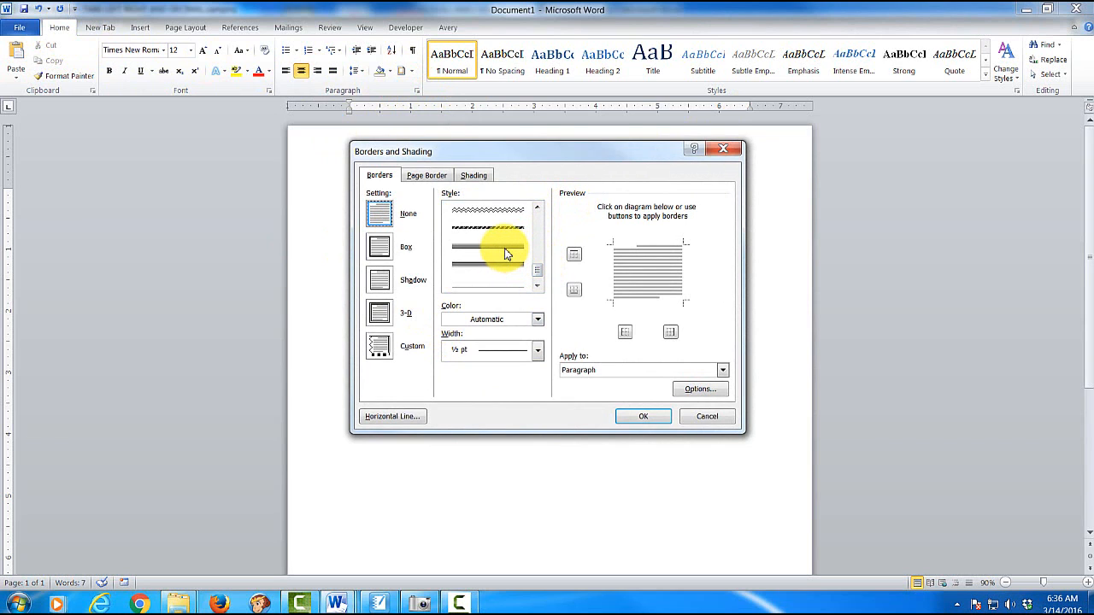
click(379, 246)
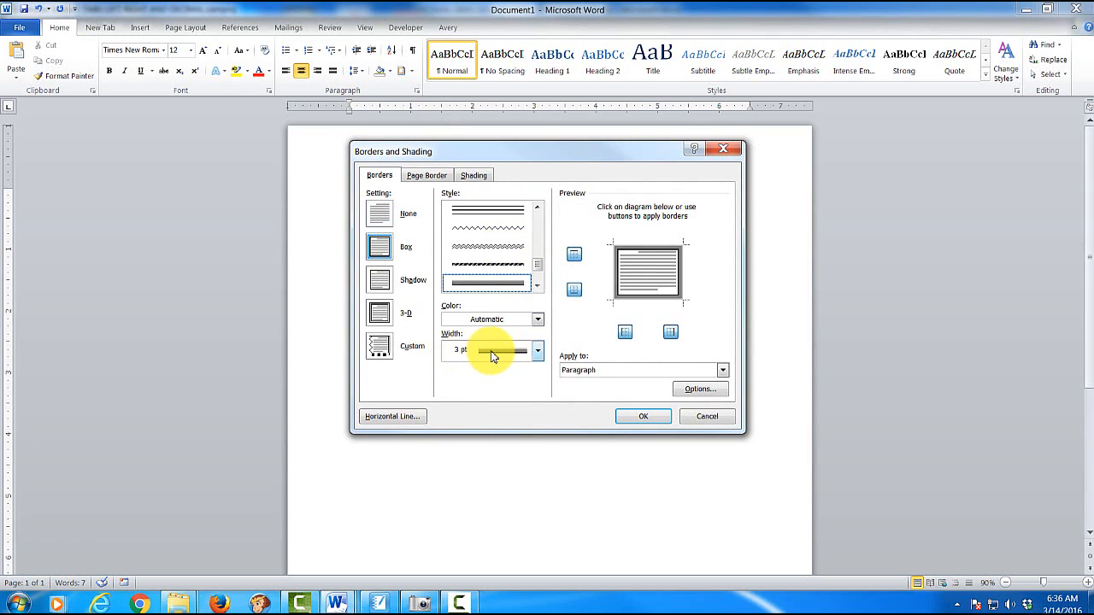
mouse_move(505, 334)
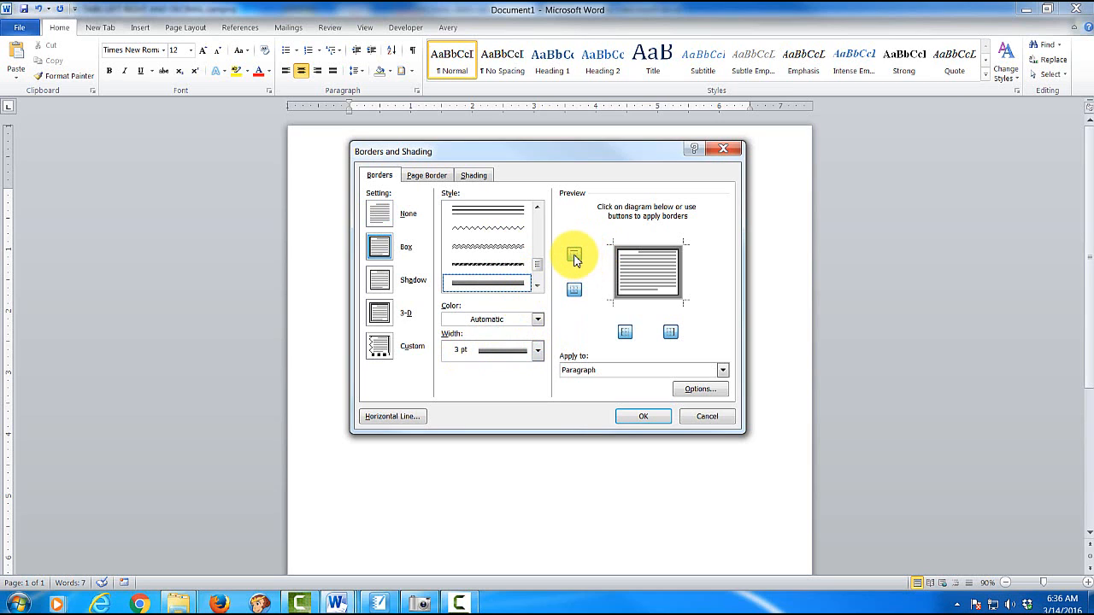
click(575, 255)
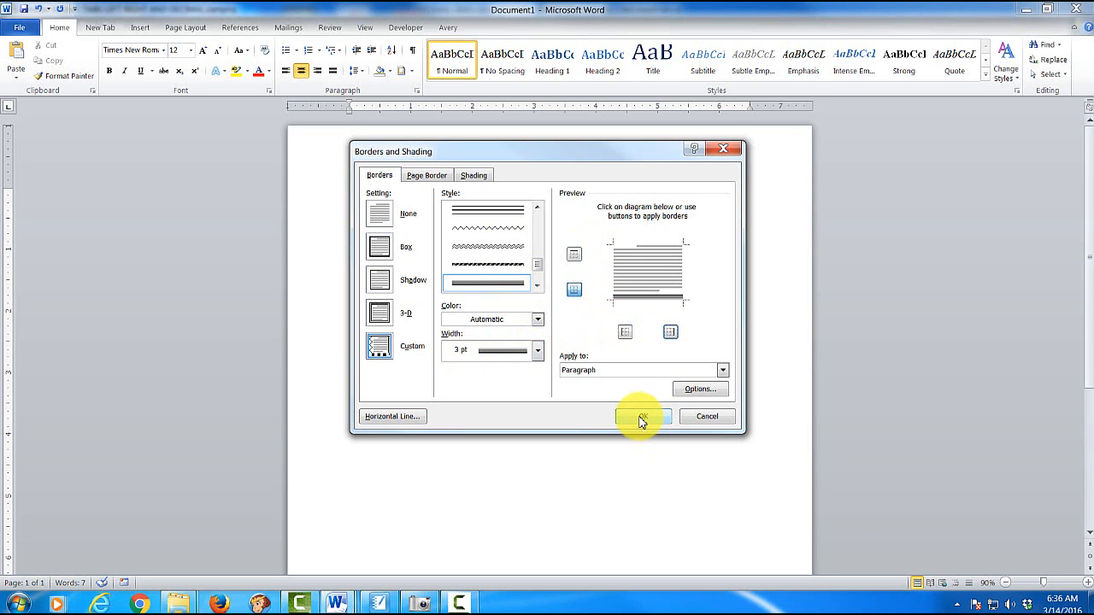
click(642, 417)
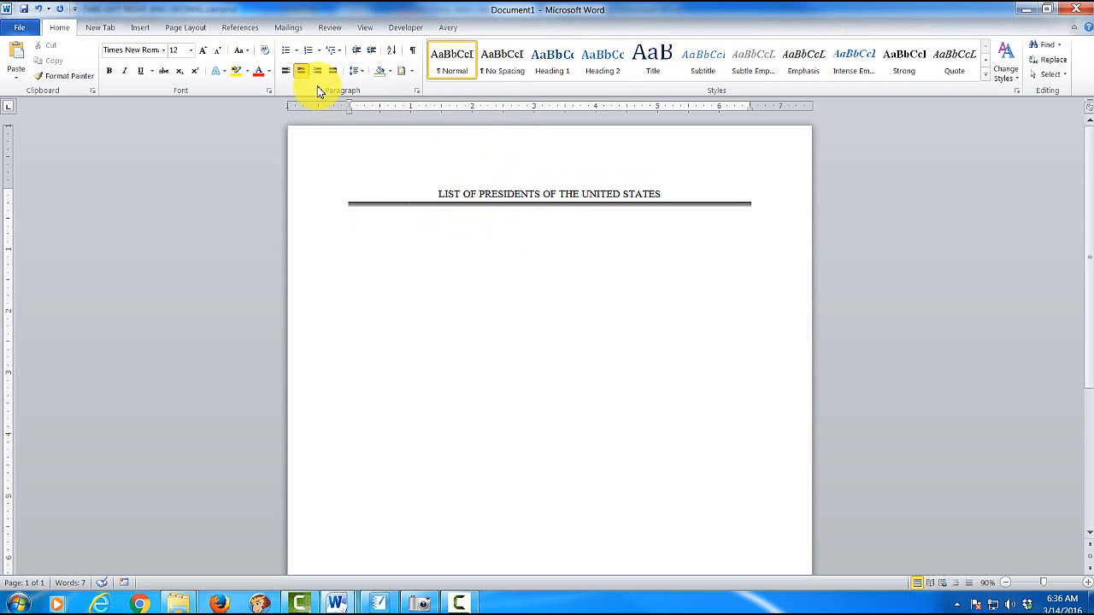
mouse_move(301, 72)
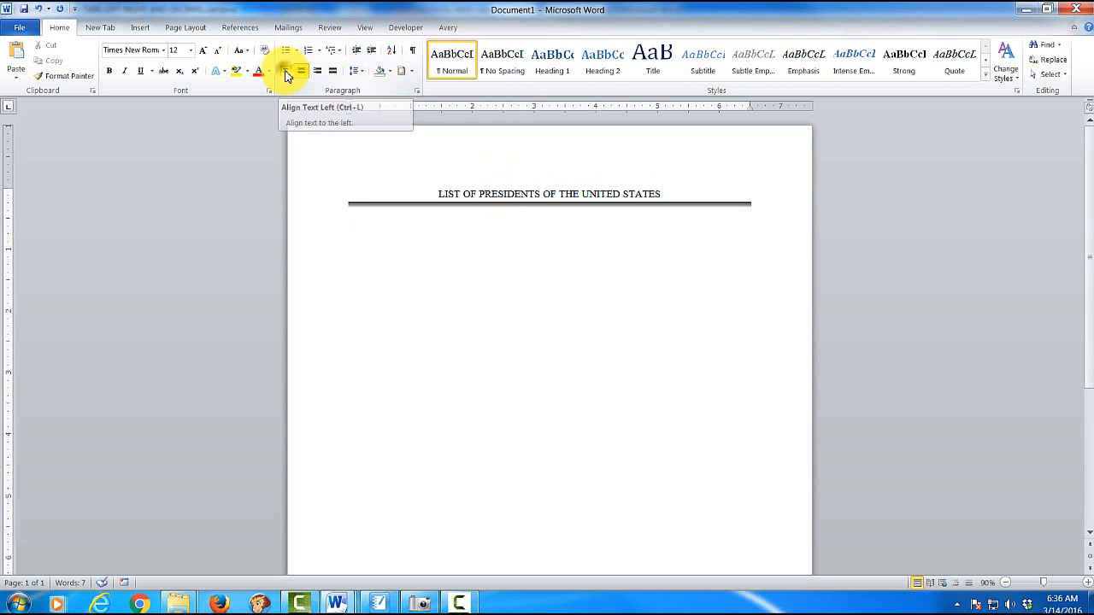
Left-align the line below the heading and apply the No Spacing style.
click(287, 72)
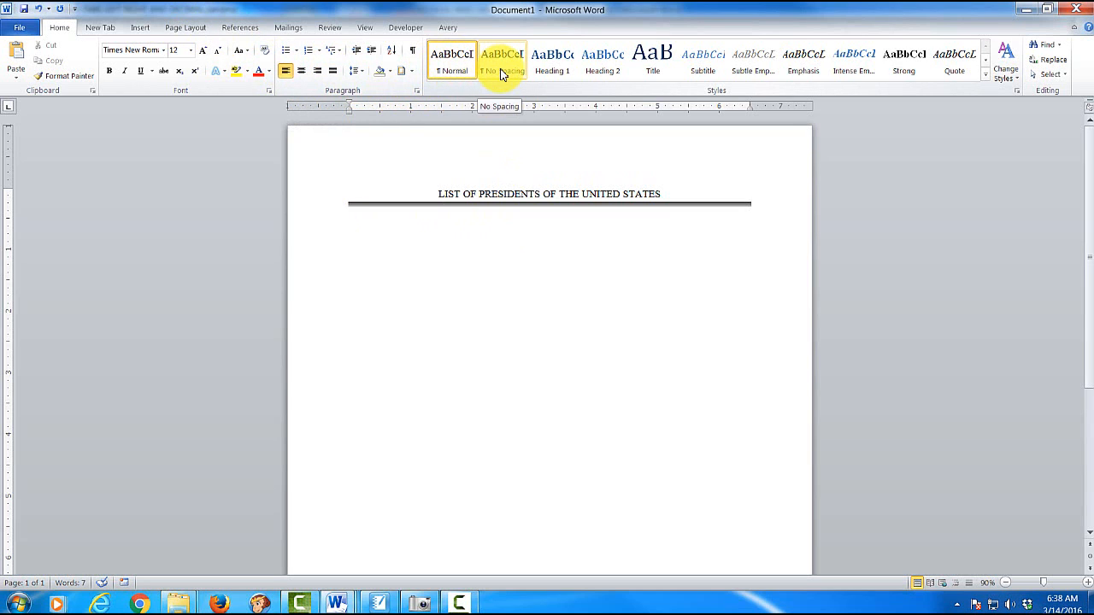
click(503, 62)
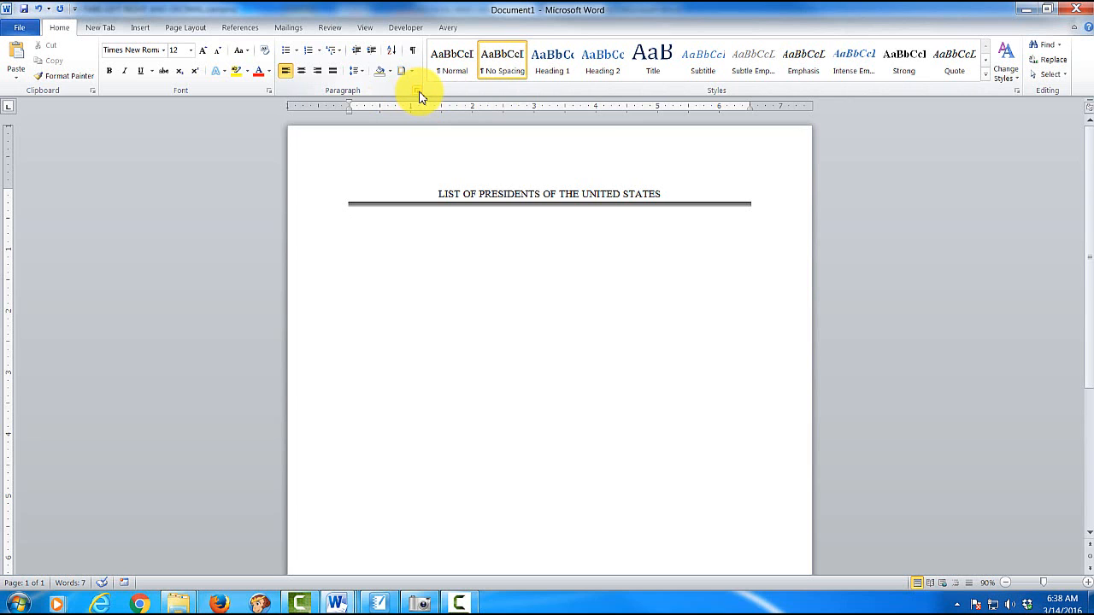
click(417, 94)
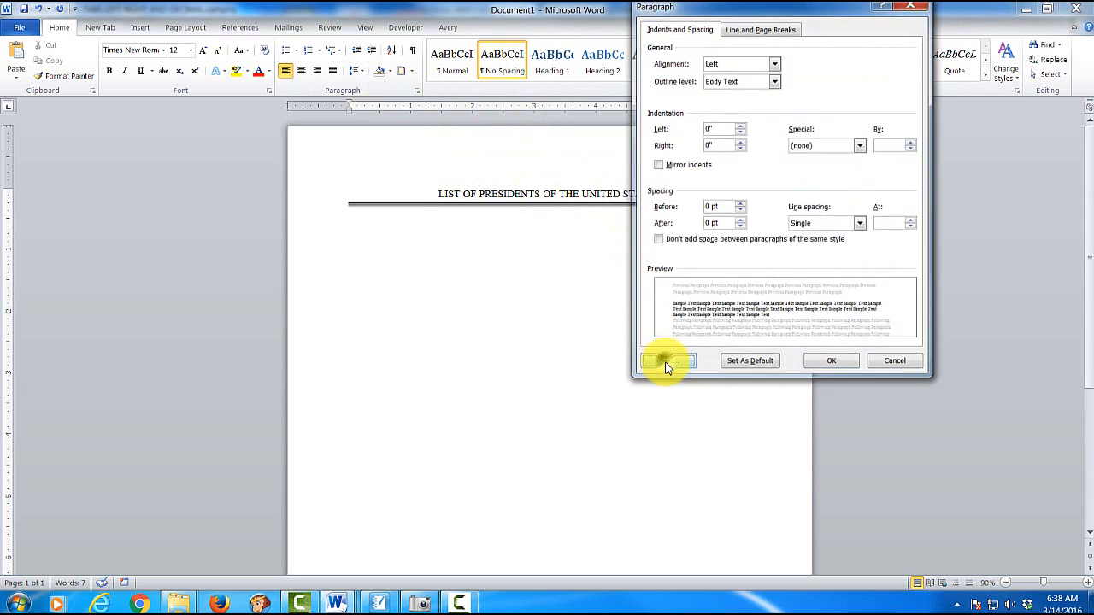
Set a 5 inch right-aligned tab stop with dotted leader 2 for the list.
click(668, 359)
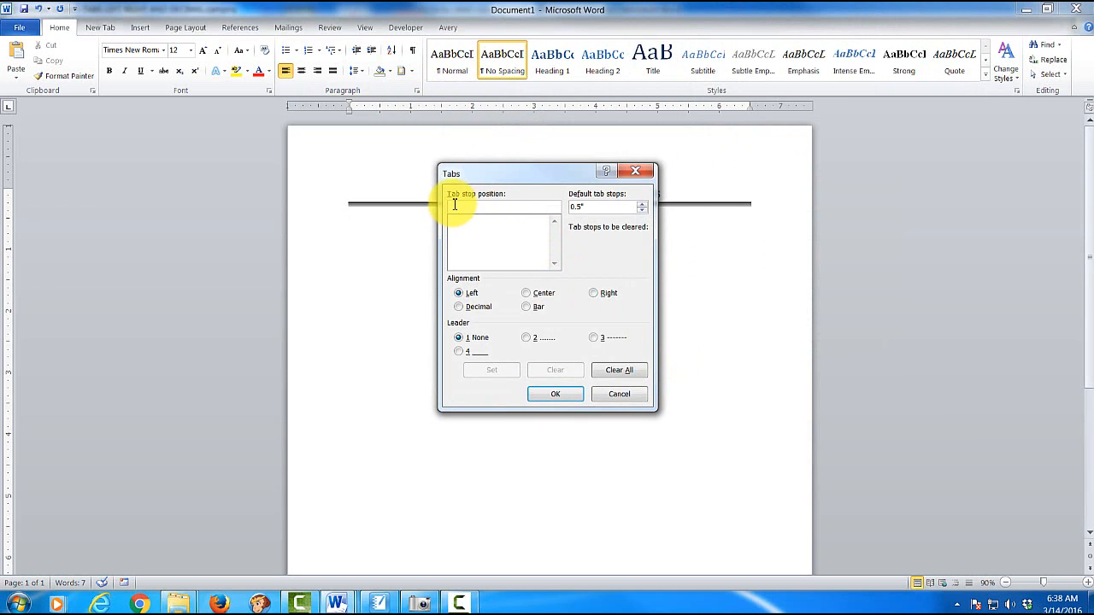
text(5)
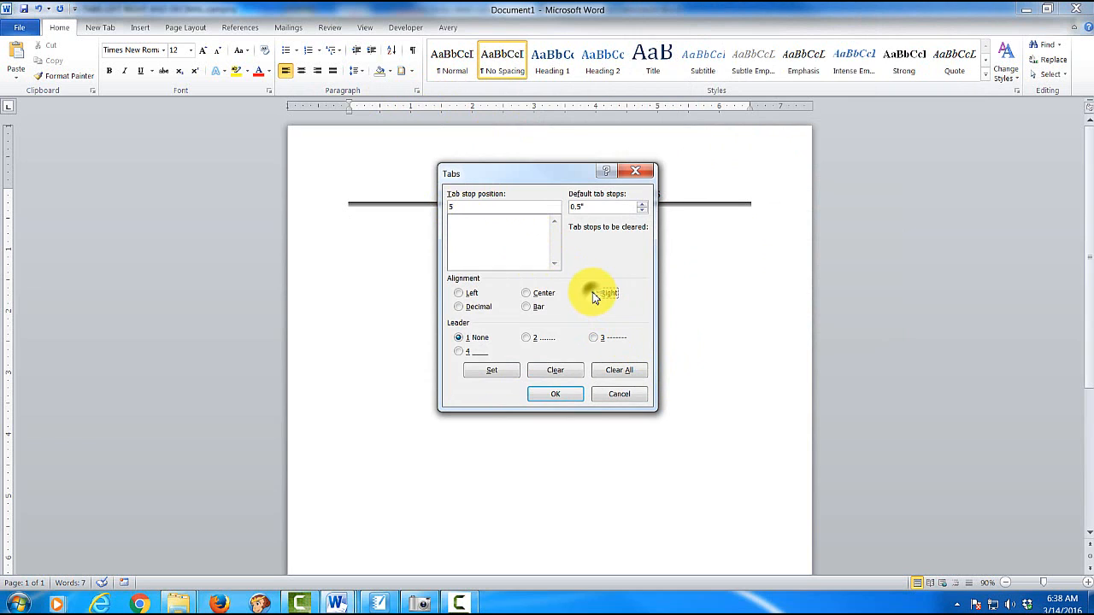
click(593, 293)
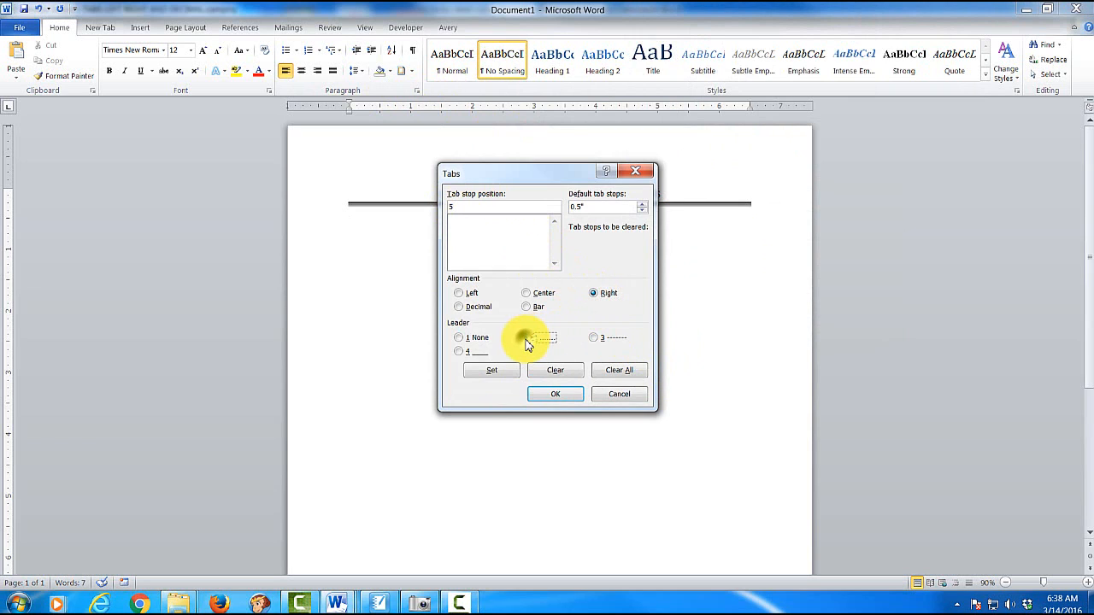
click(526, 336)
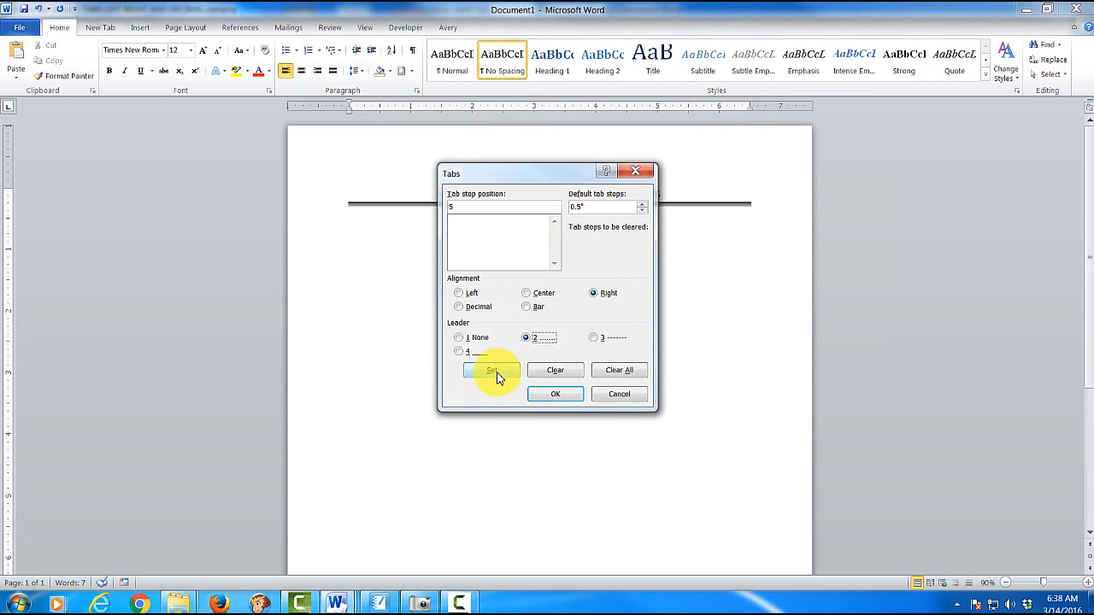
click(493, 369)
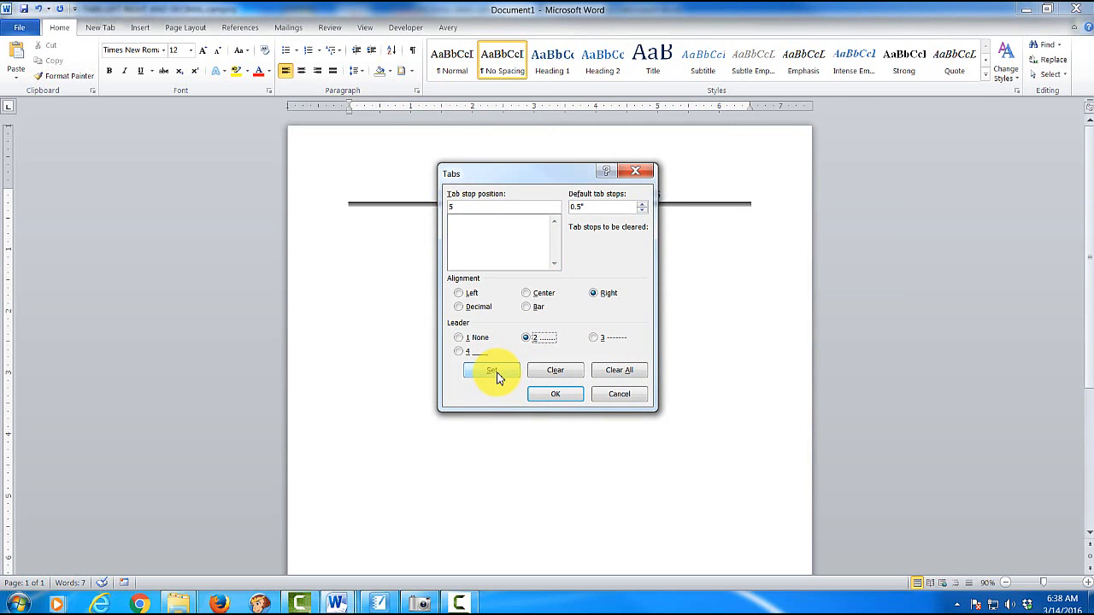
click(490, 370)
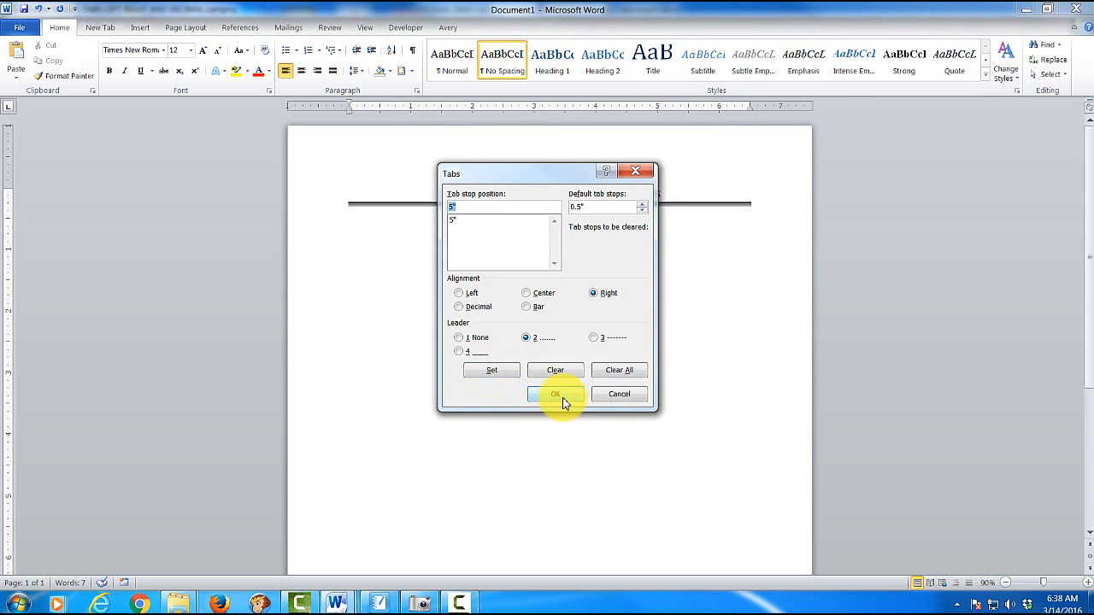
click(554, 393)
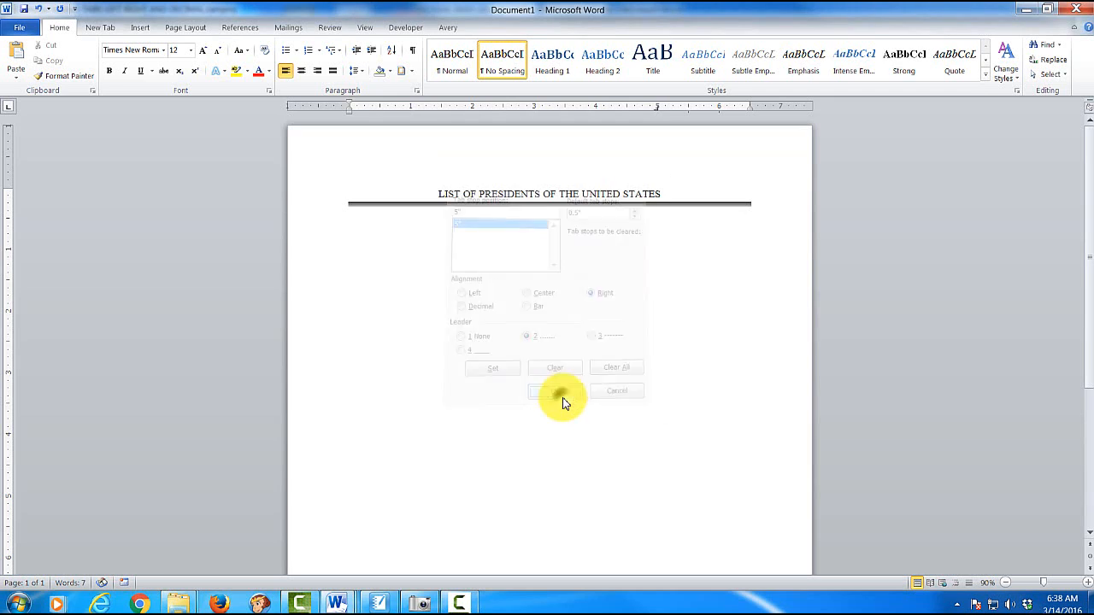
Enter George Washington, a tab with dotted leader, then 1789 - 1797 as the first entry.
click(554, 389)
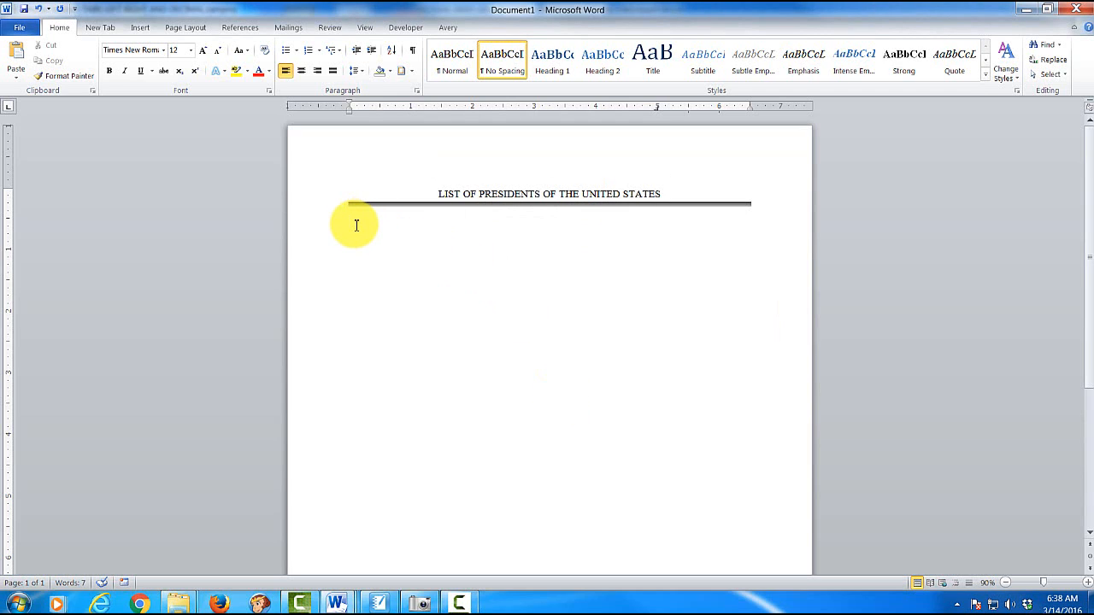
click(349, 221)
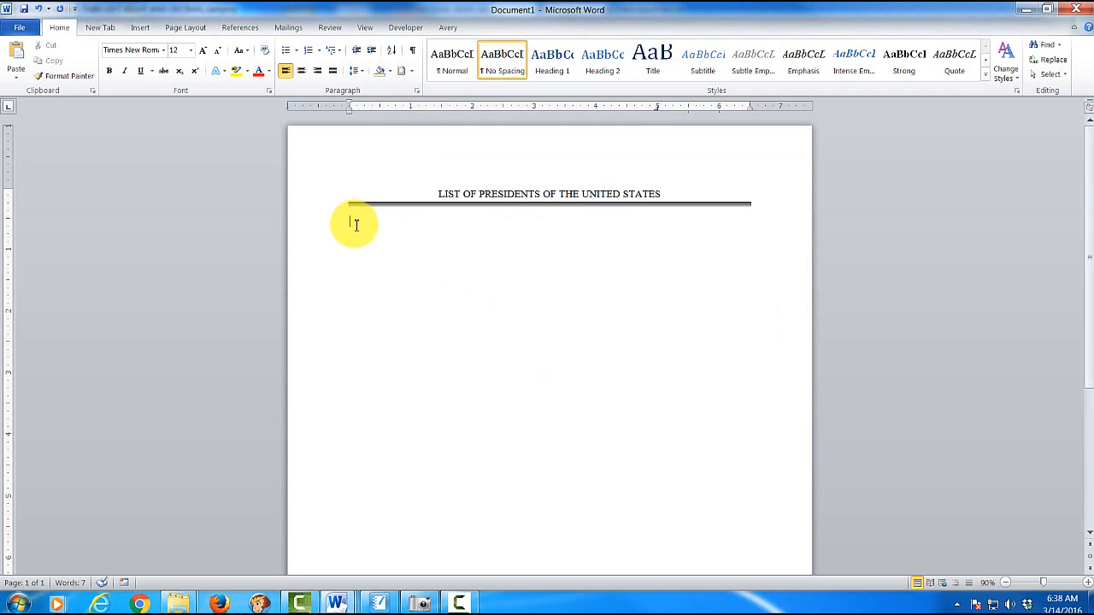
text(George Washington)
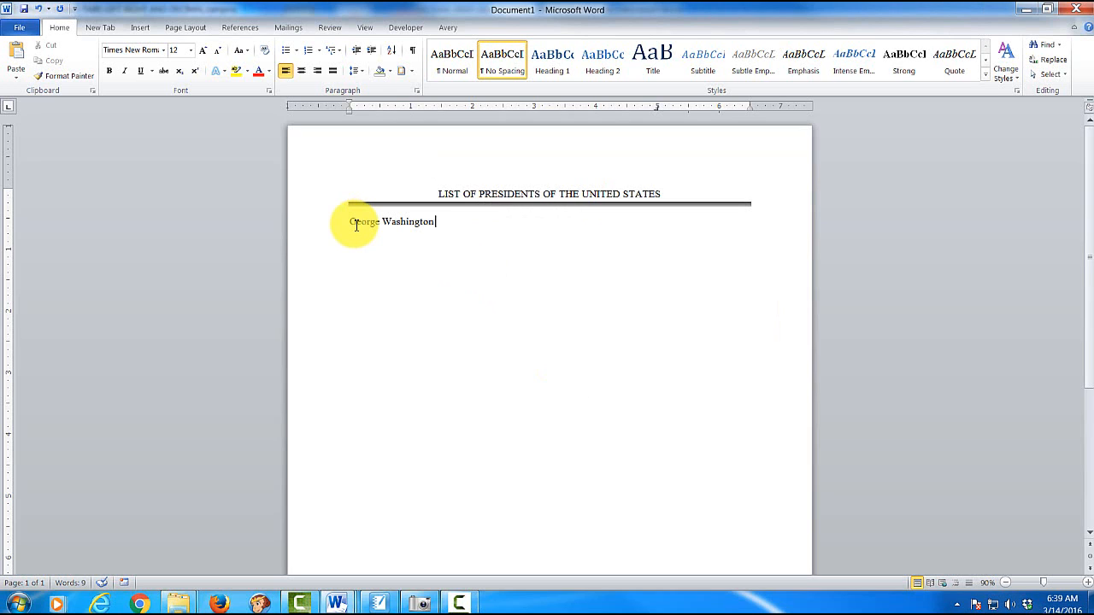
key(Tab)
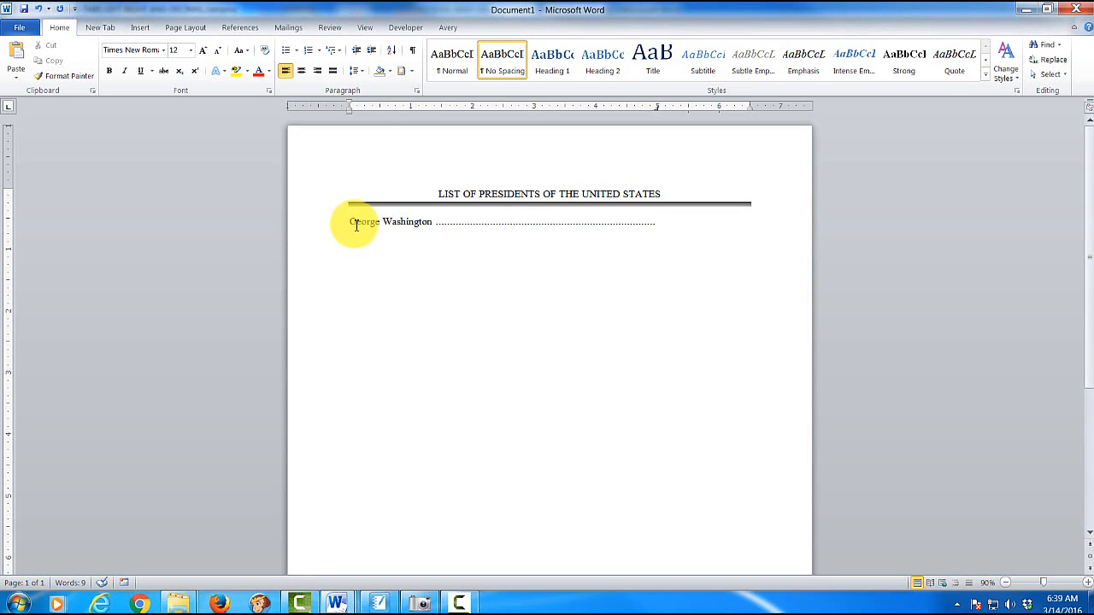
click(656, 222)
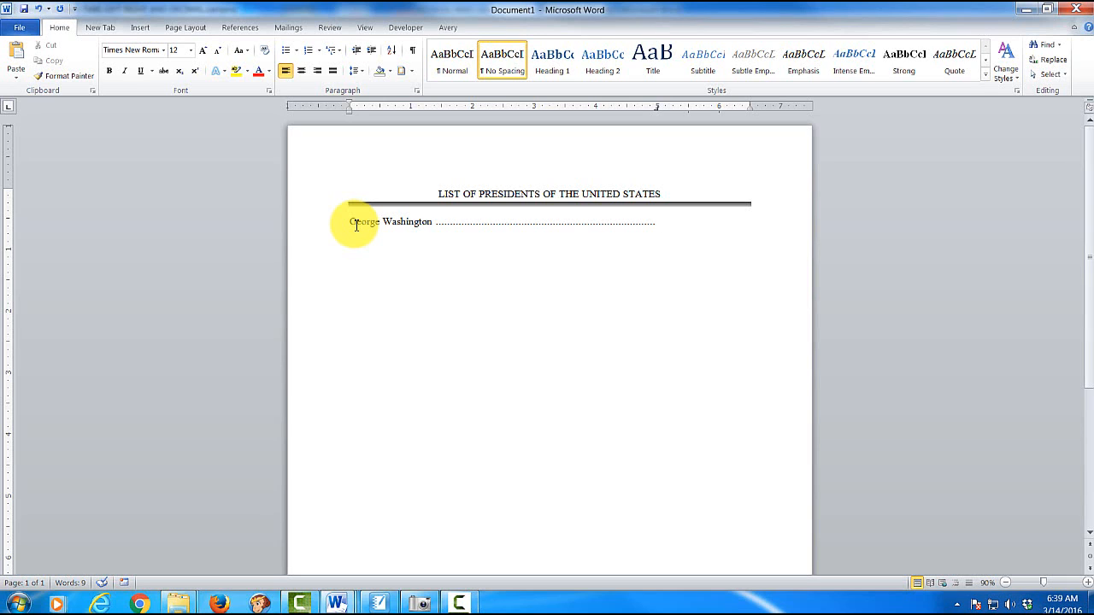
text(1789 - 1797)
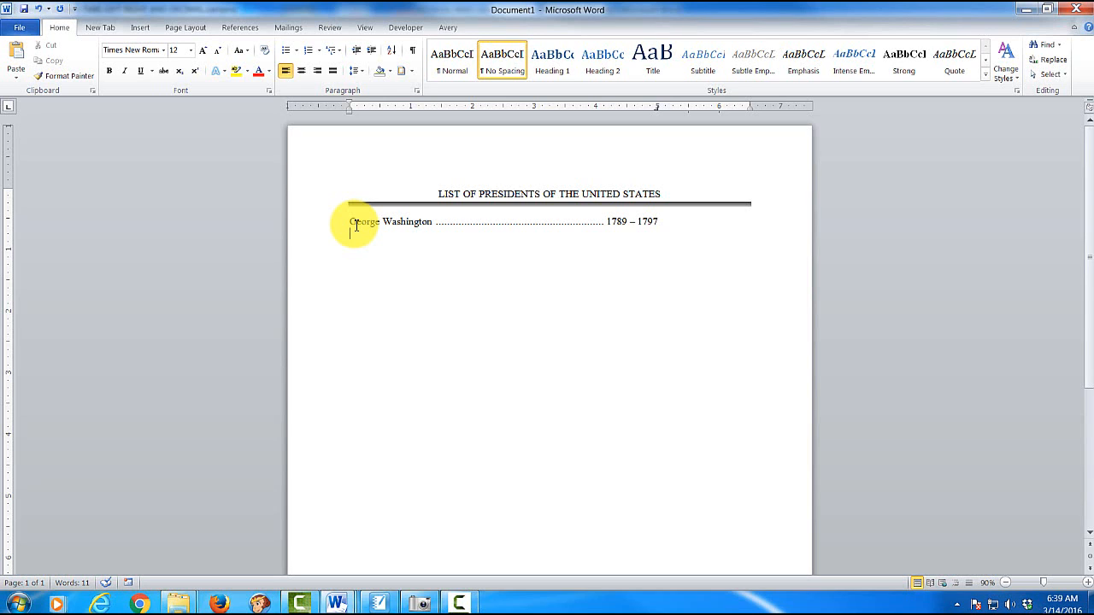
Add John Adams with years 1797 - 18.. and the remaining presidents through James Monroe.
text(John Adams)
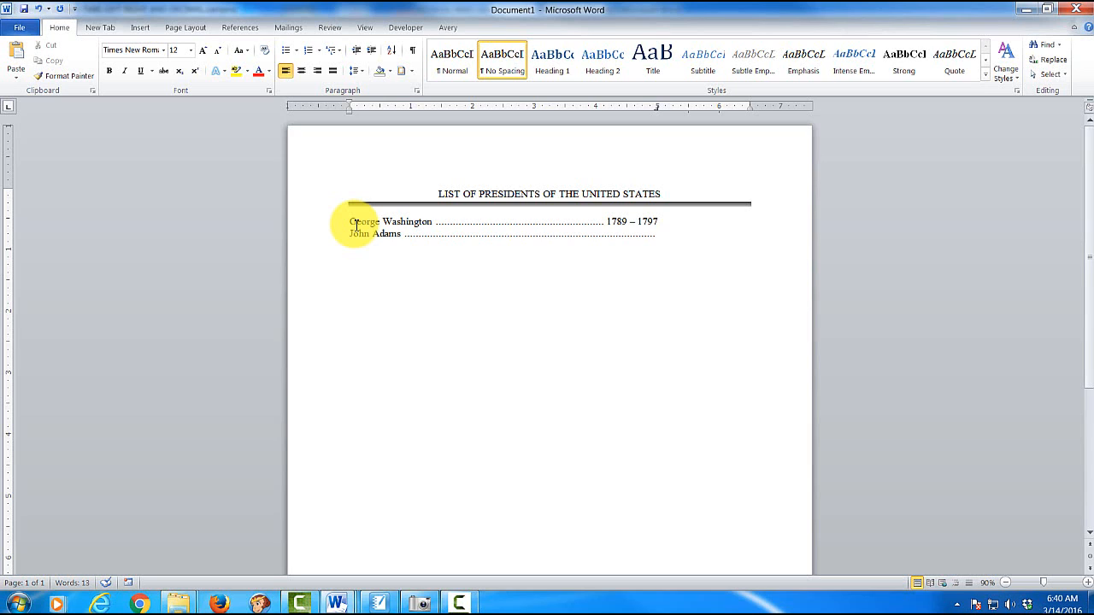
click(656, 233)
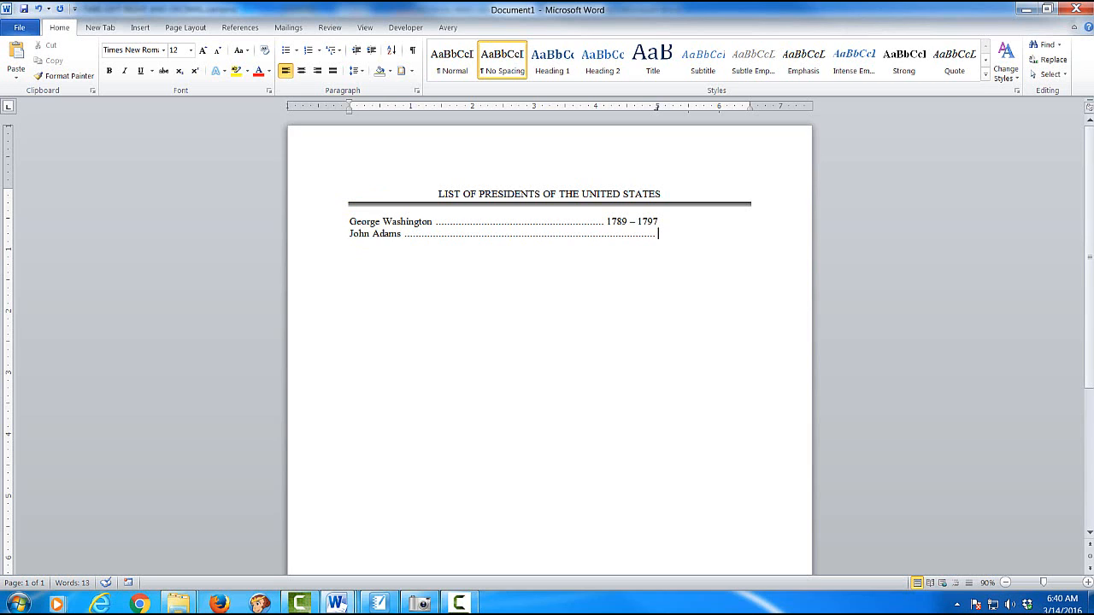
mouse_move(692, 170)
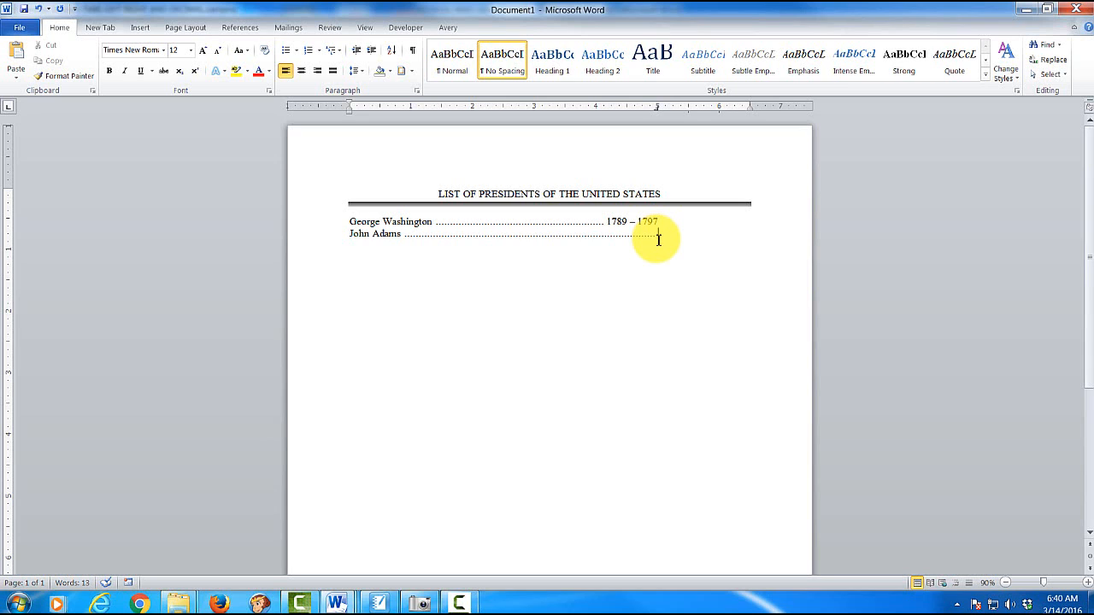
text(1797 - 1801)
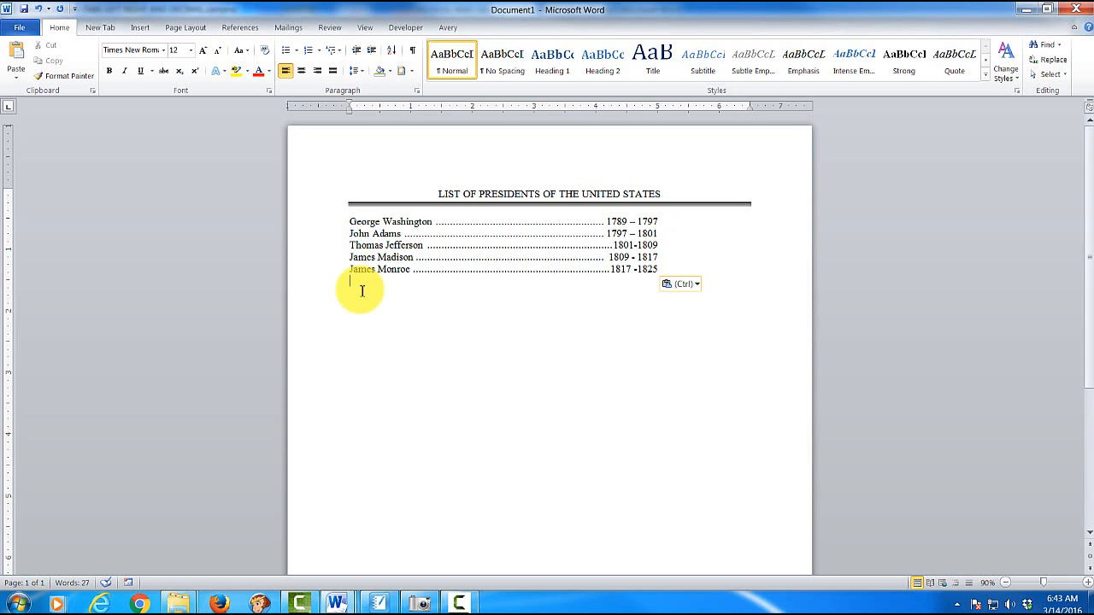
mouse_move(615, 175)
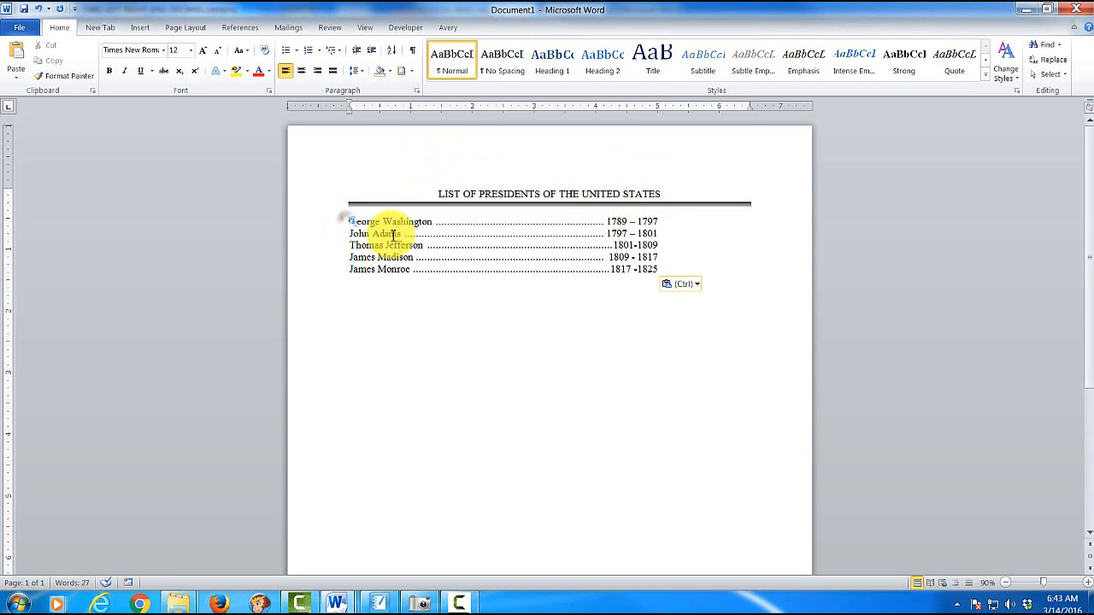
Select the five president lines and review their tab stop settings.
drag(350, 223, 658, 270)
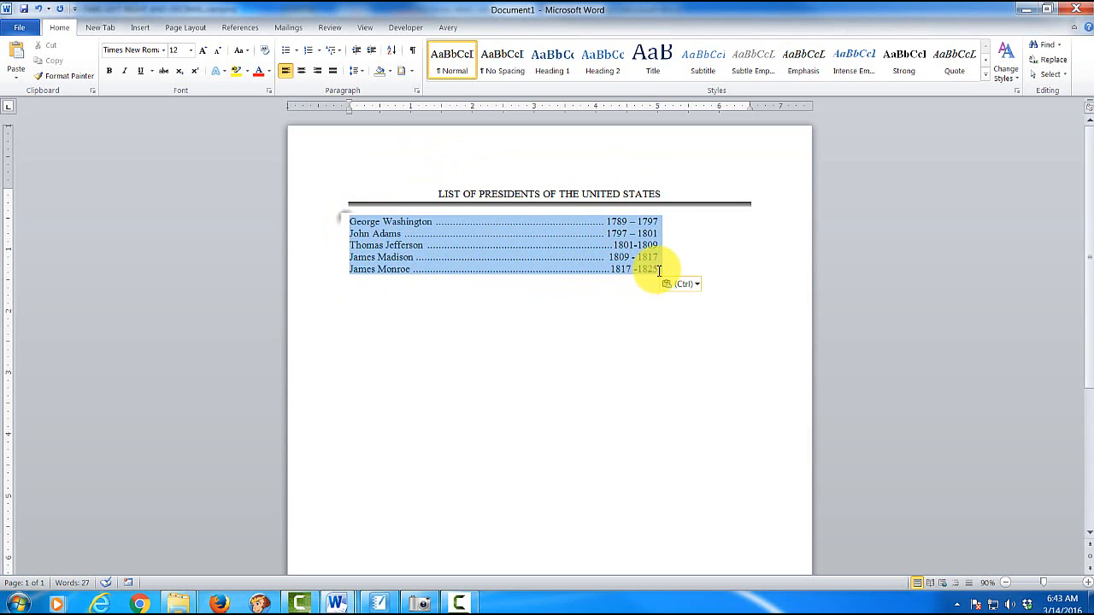
click(503, 59)
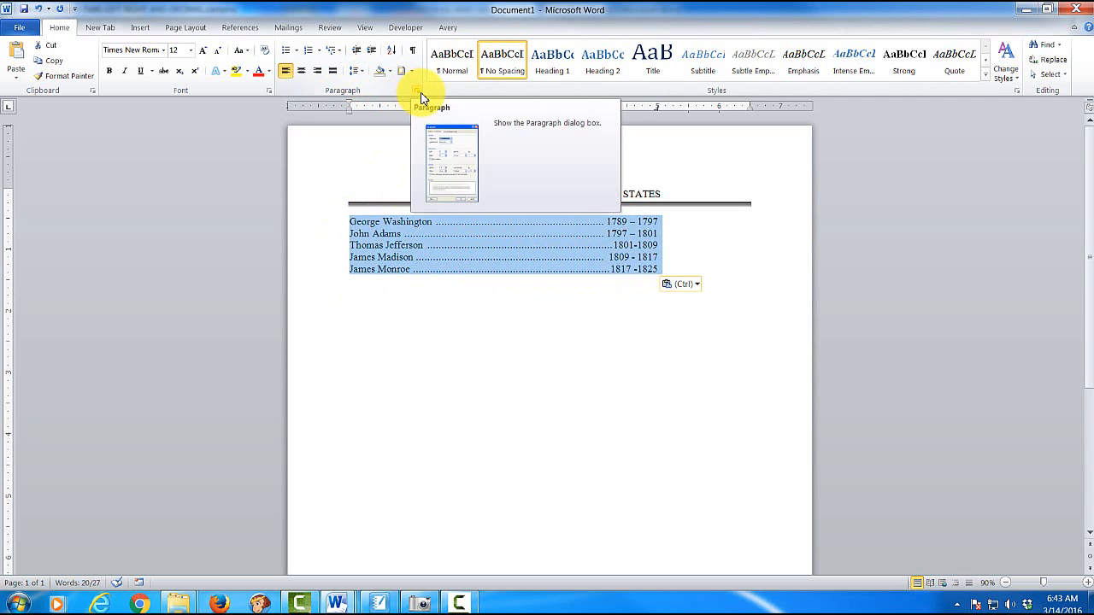
click(421, 89)
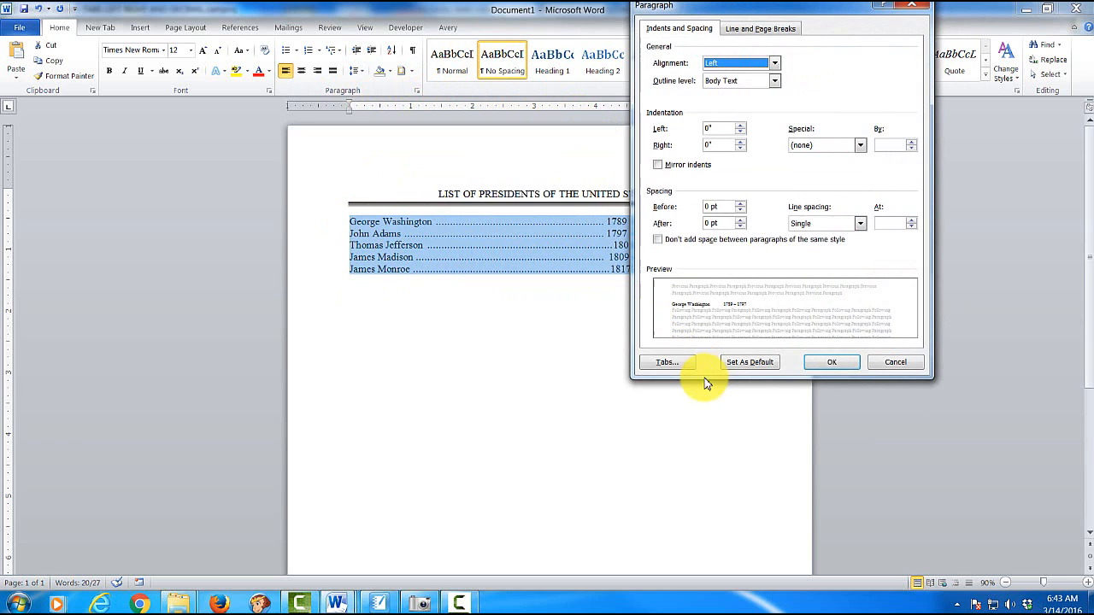
click(667, 362)
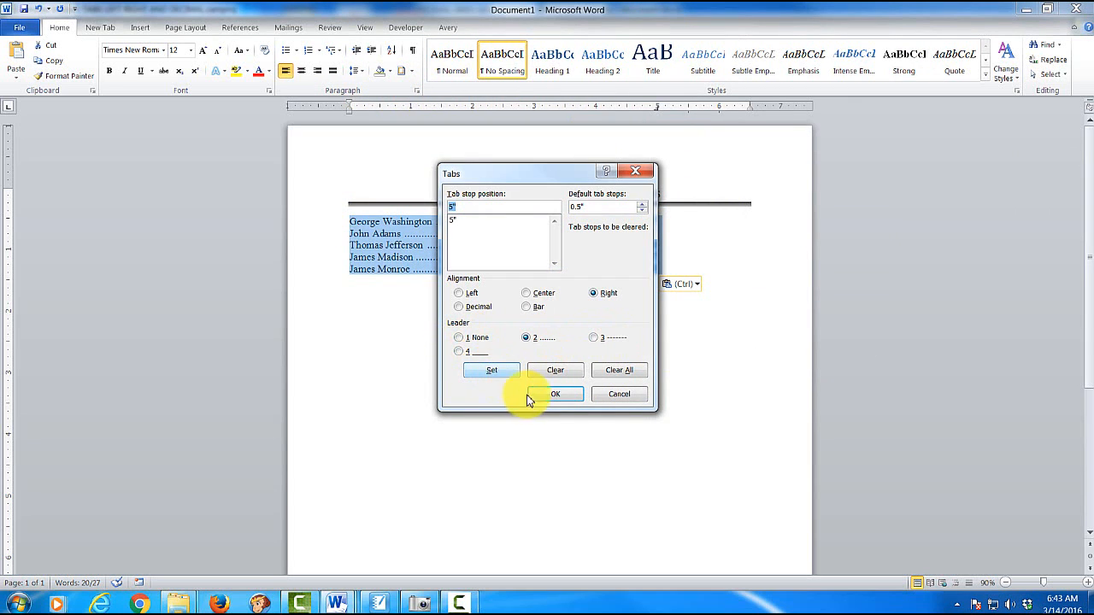
mouse_move(619, 393)
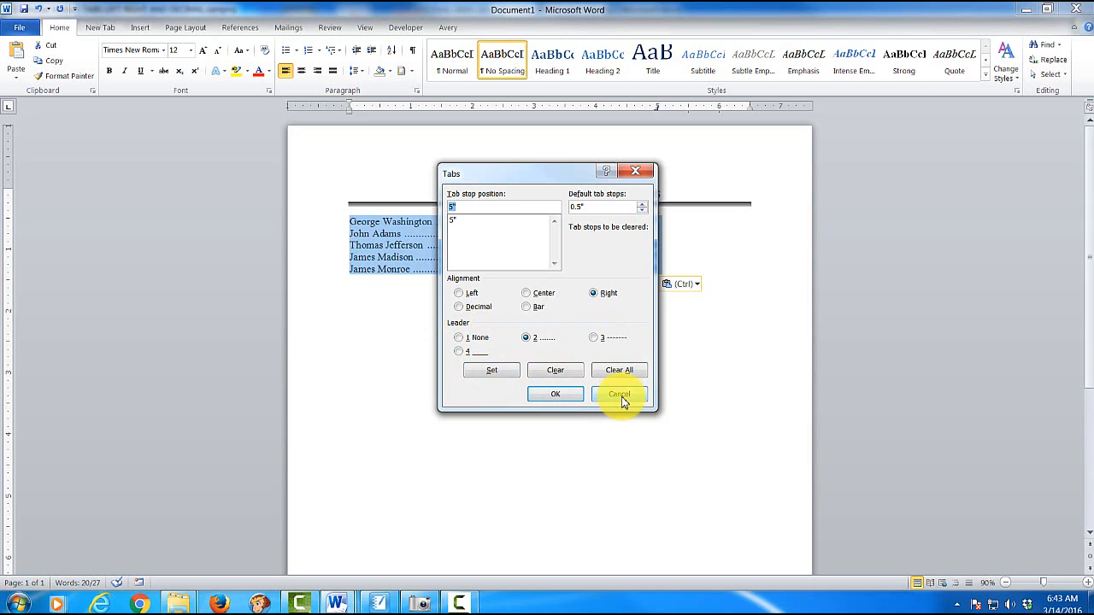
mouse_move(460, 297)
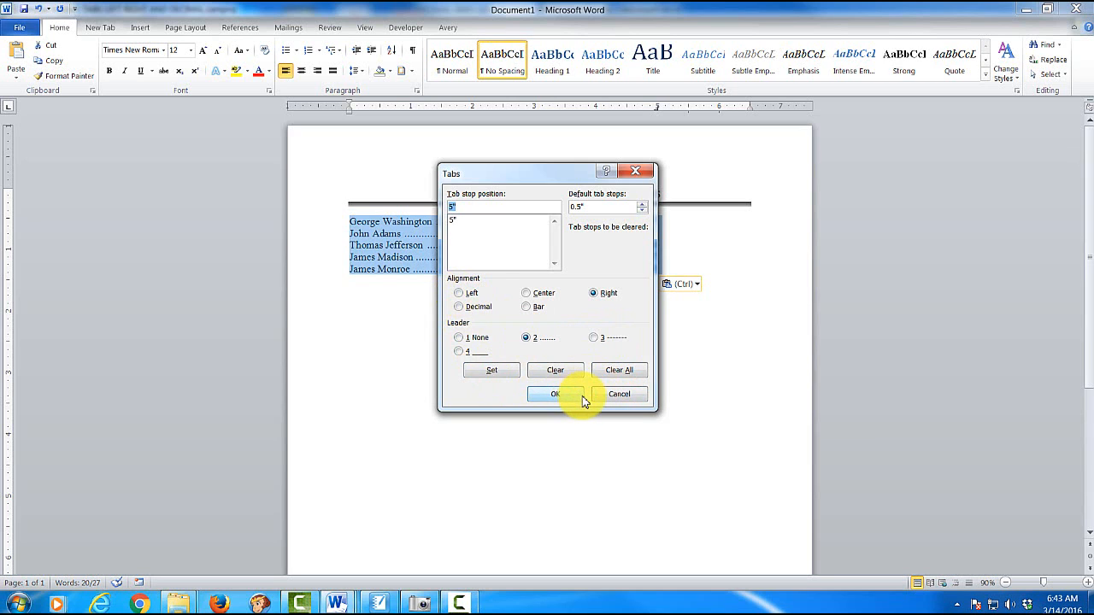
mouse_move(619, 393)
text(VICE PRESIDENTS OF THE UNITED STATES)
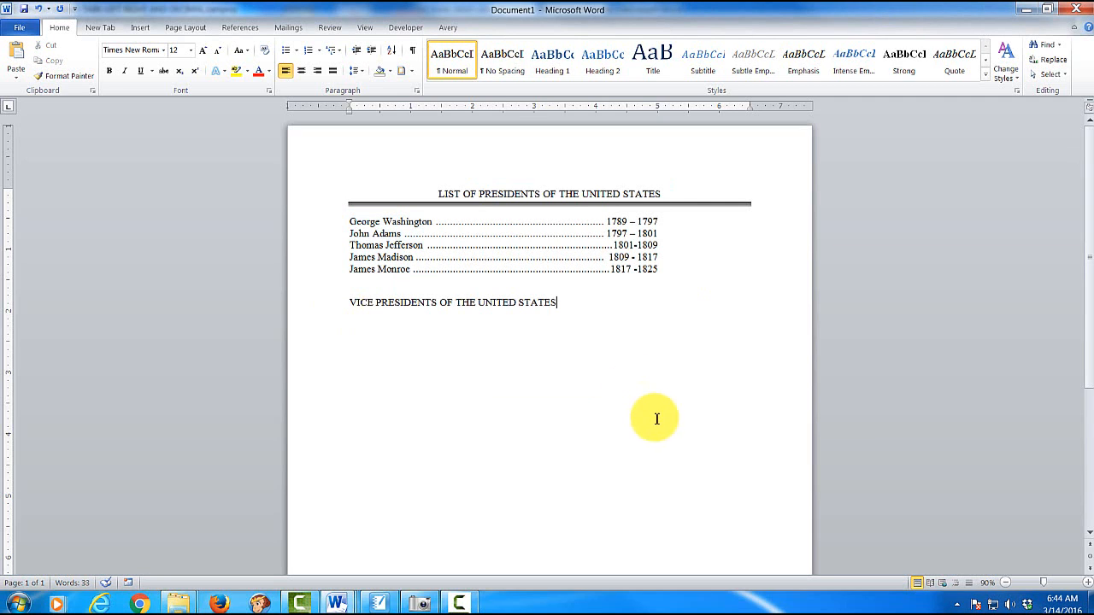
mouse_move(350, 301)
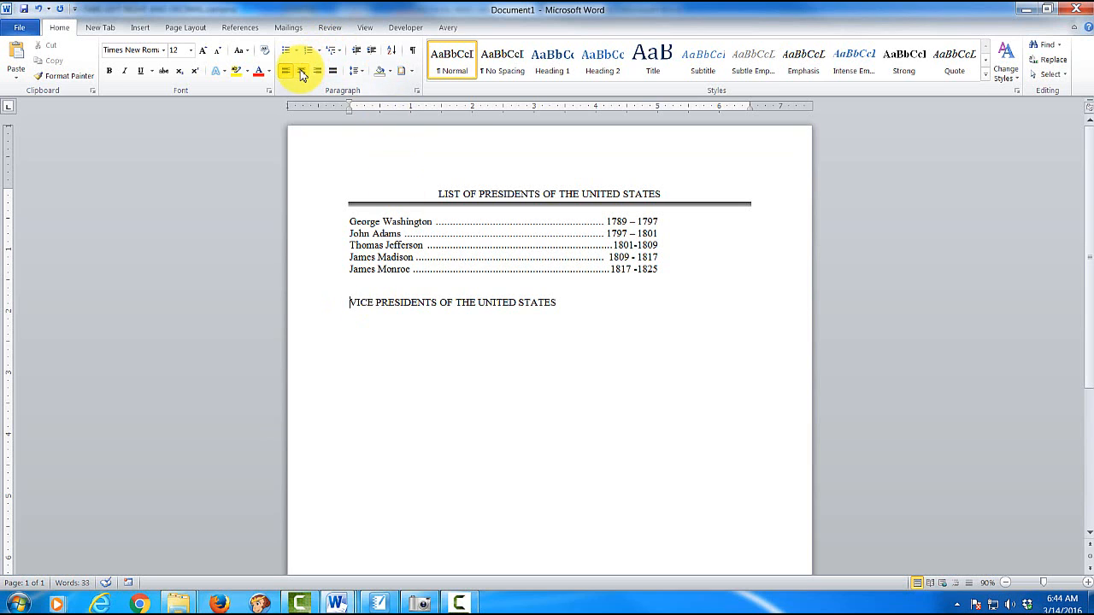
Center the vice presidents heading and give it a 3 pt patterned bottom border.
click(301, 72)
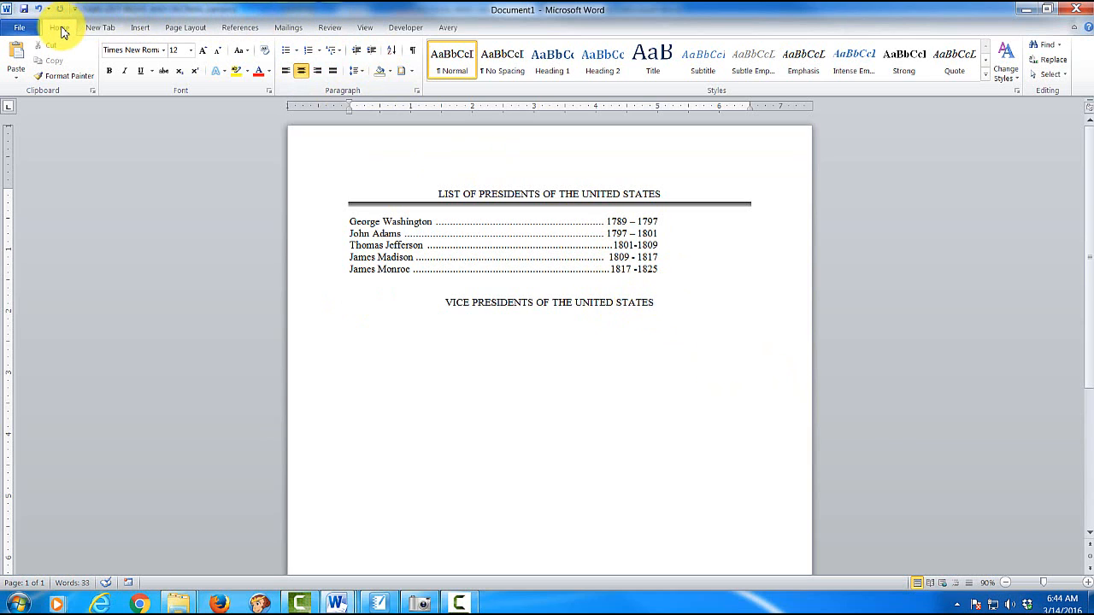
click(410, 71)
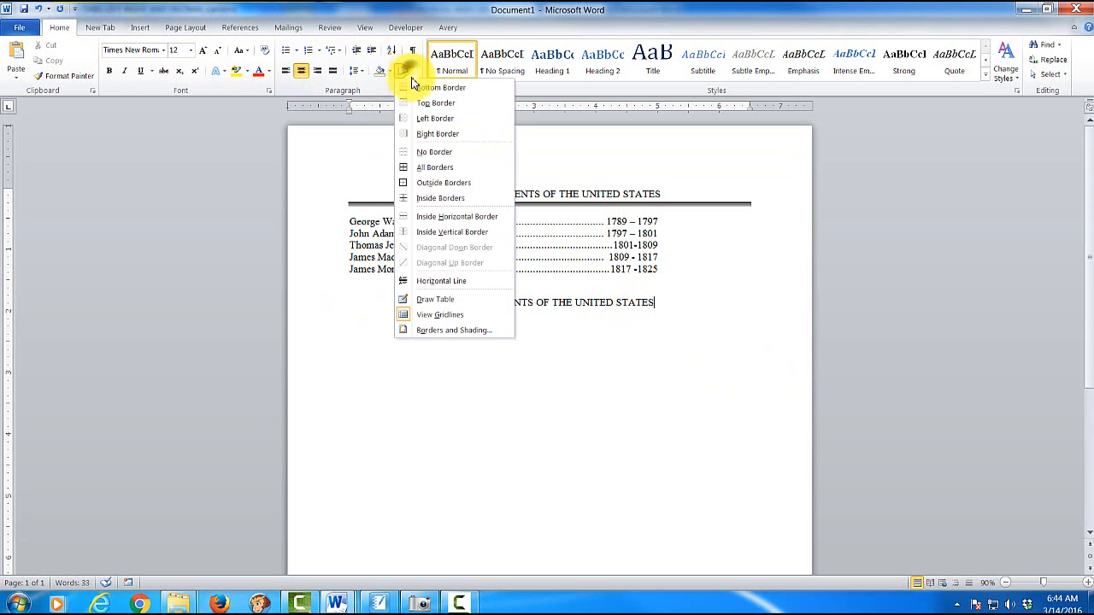
click(453, 330)
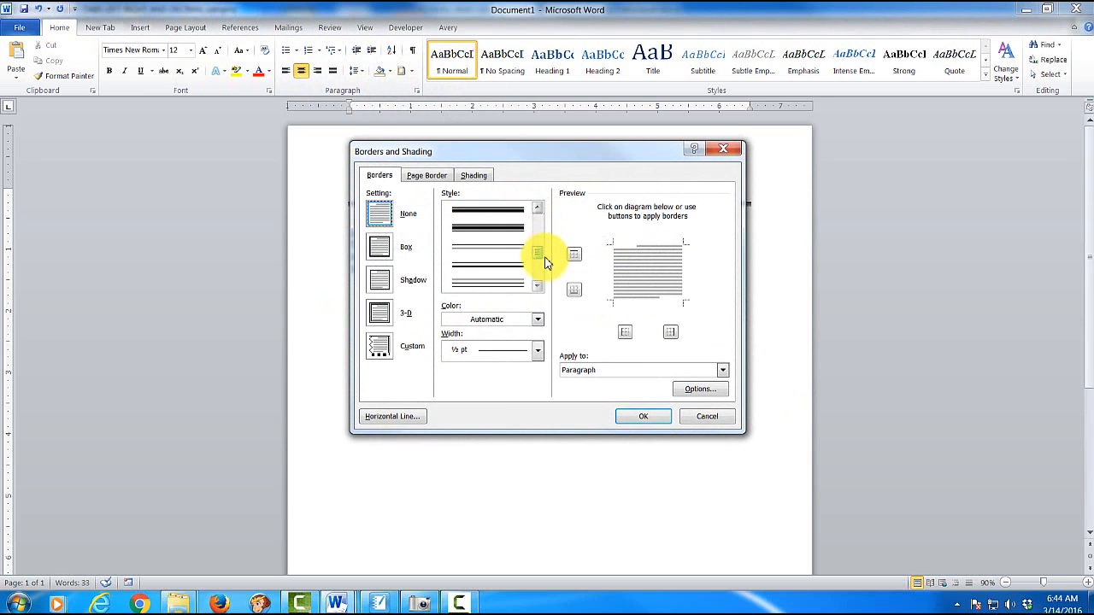
click(487, 274)
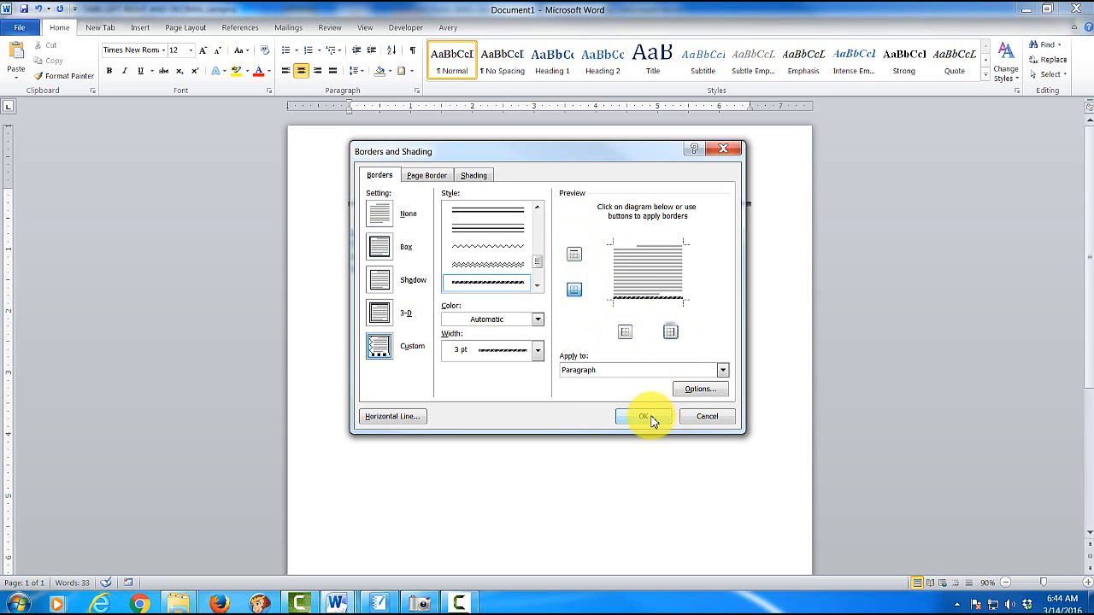
click(646, 417)
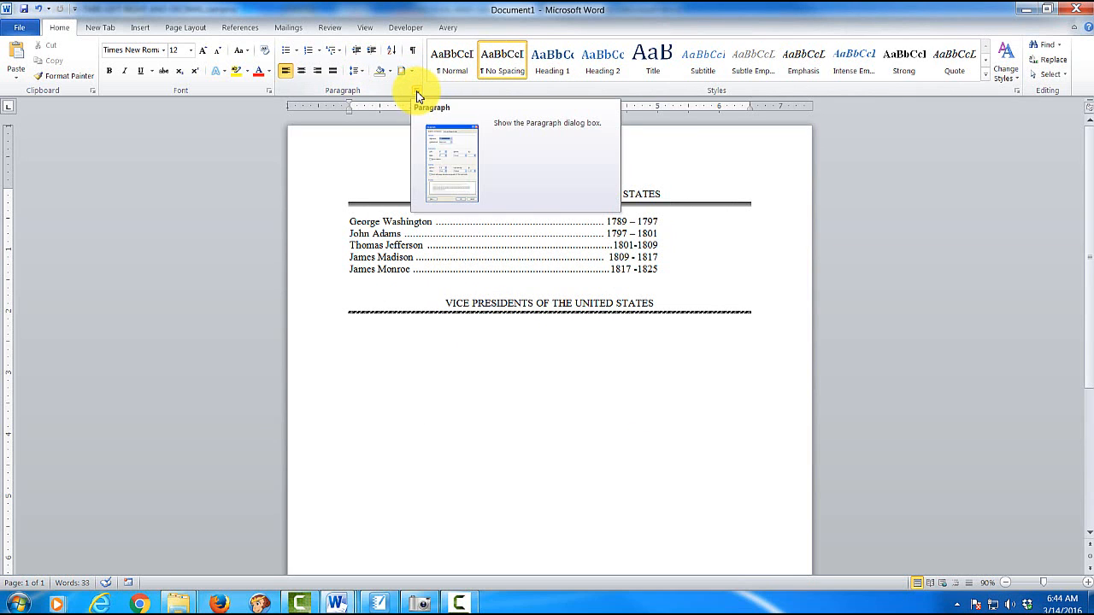
Set a 5 inch left tab stop with dashed leader 3 for the vice presidents list.
click(415, 94)
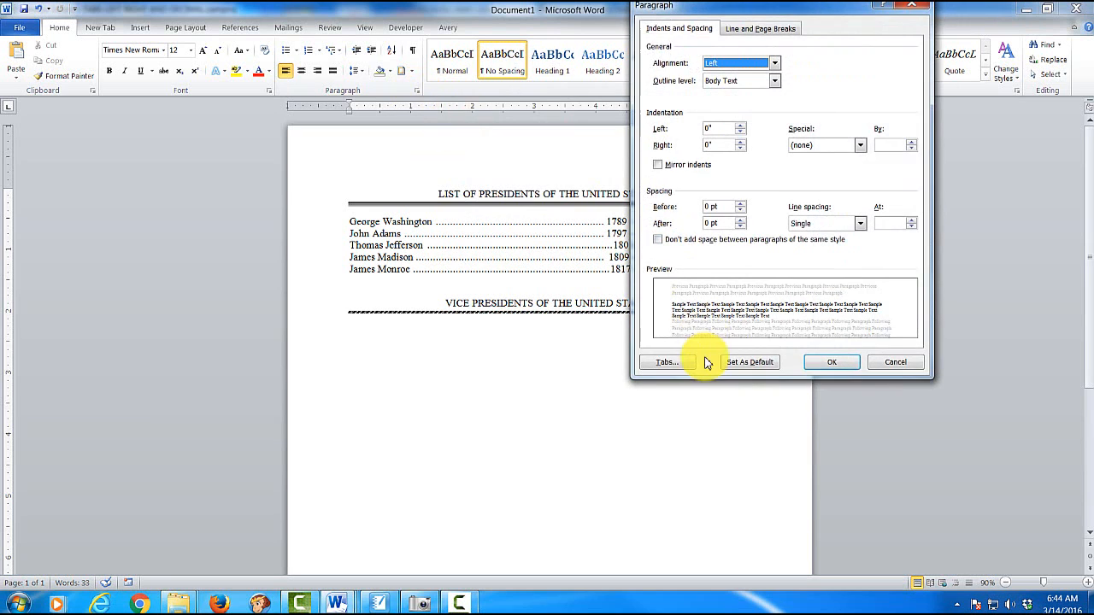
click(666, 363)
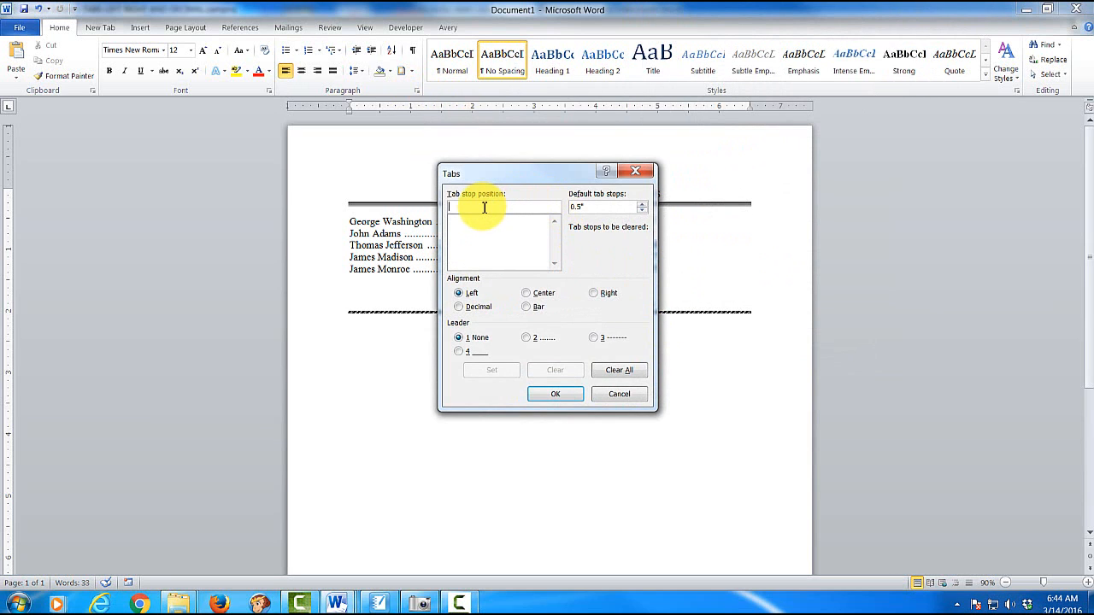
text(5)
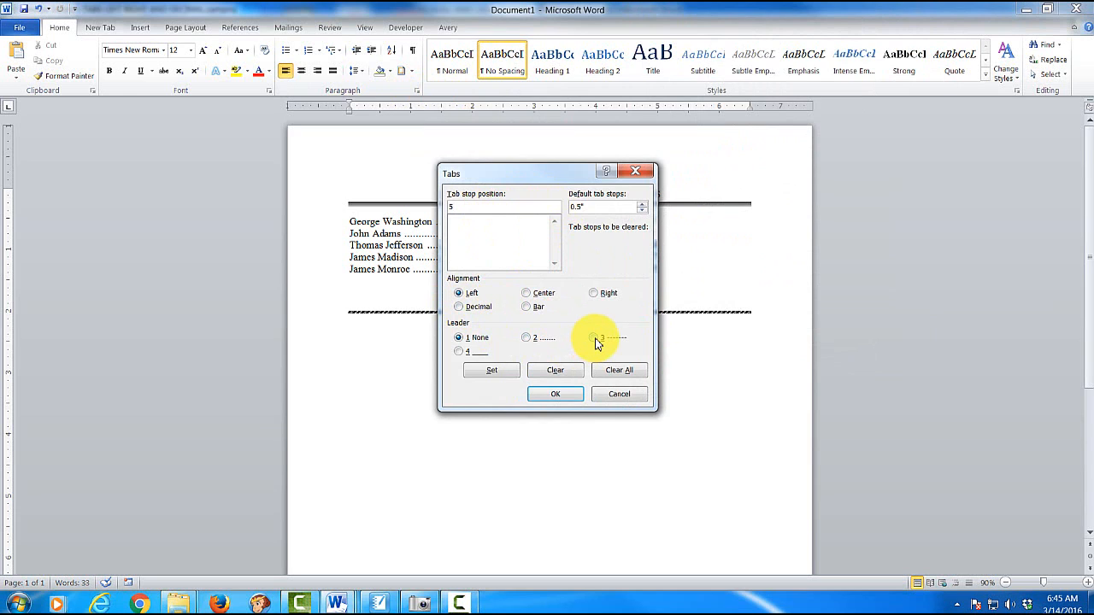
click(593, 337)
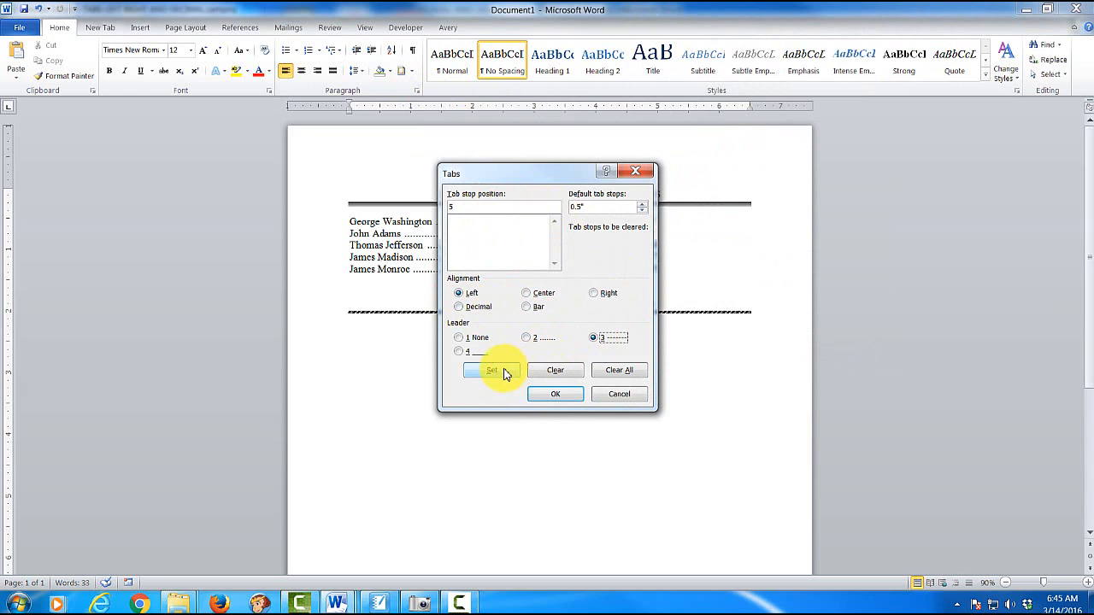
click(492, 369)
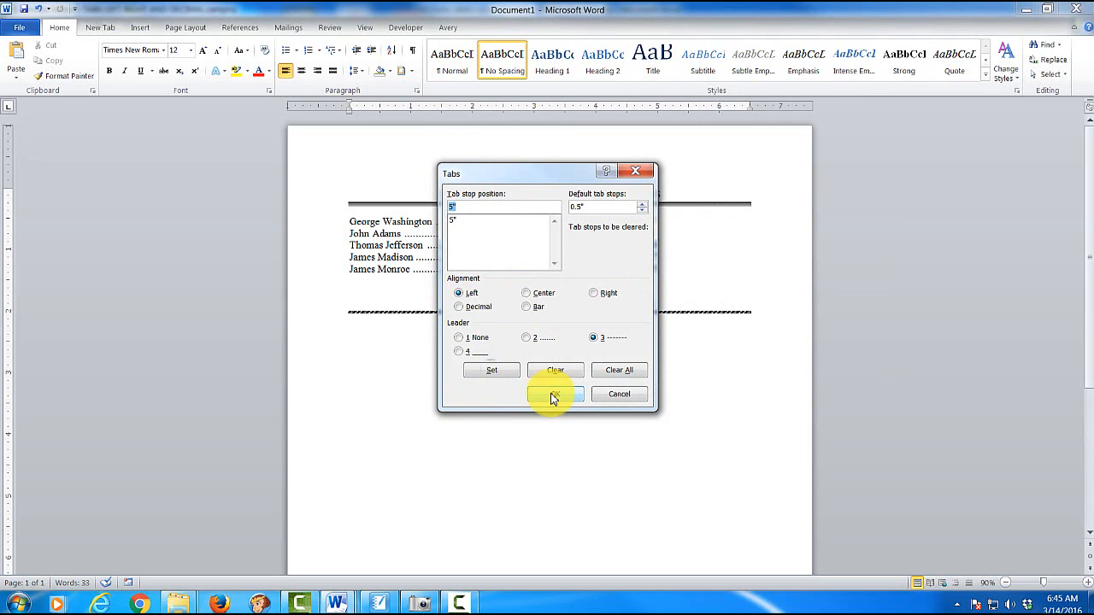
click(554, 393)
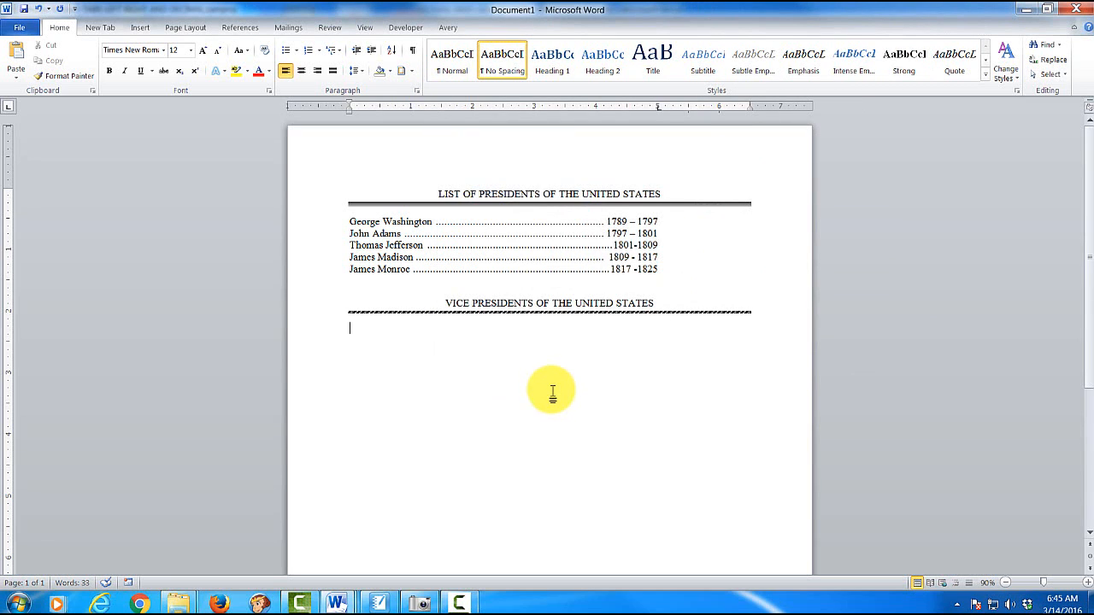
mouse_move(561, 379)
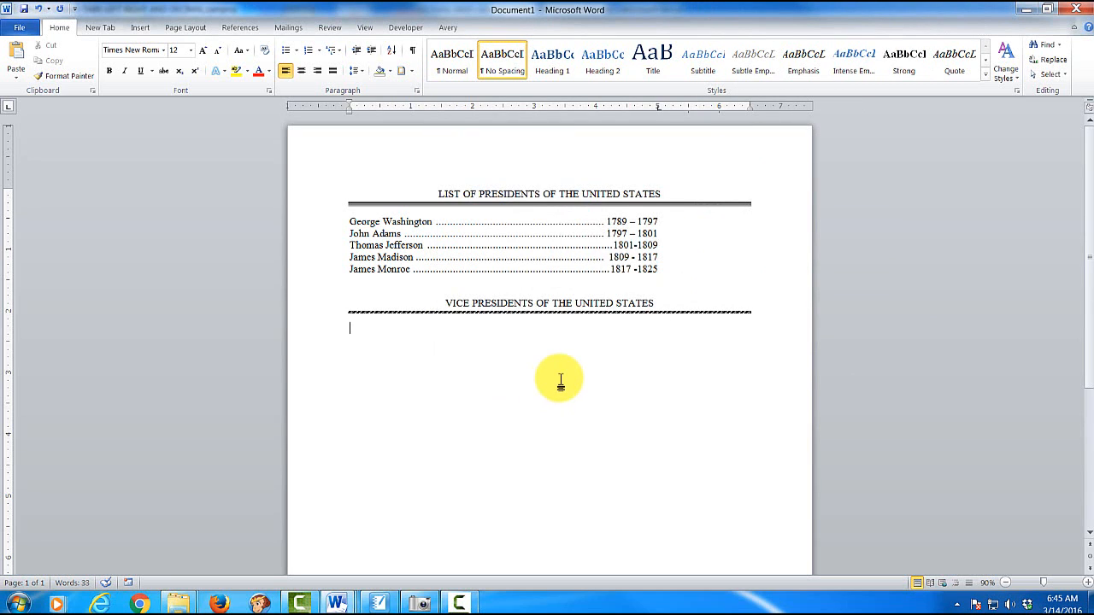
Enter John Adams 1789 - 1797 and Thomas Jefferson 1797 - 1801 with dashed leaders.
text(John Adams)
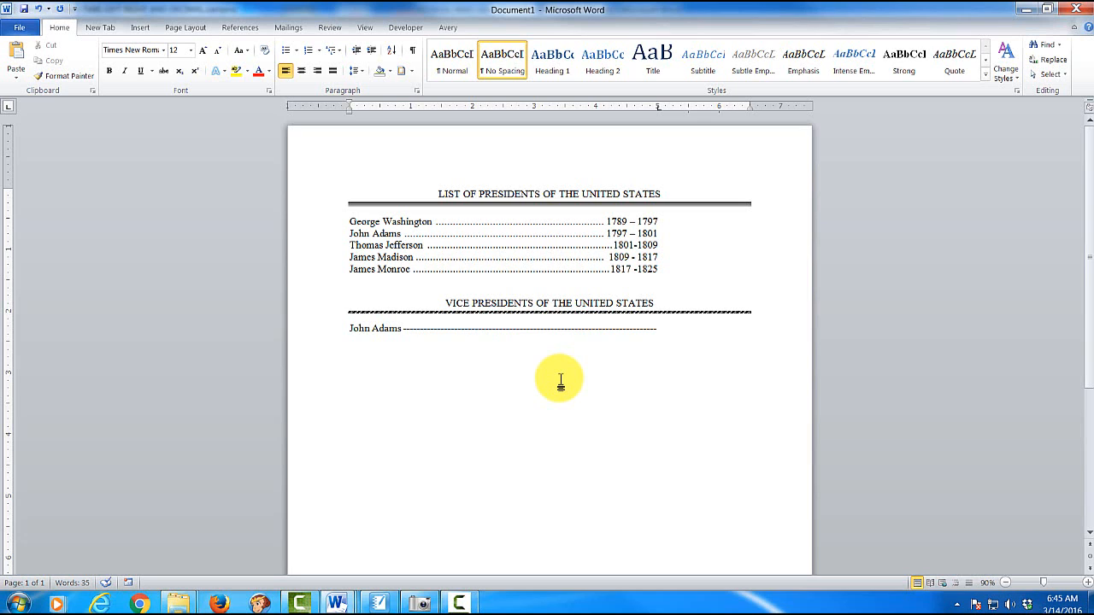
text(1789)
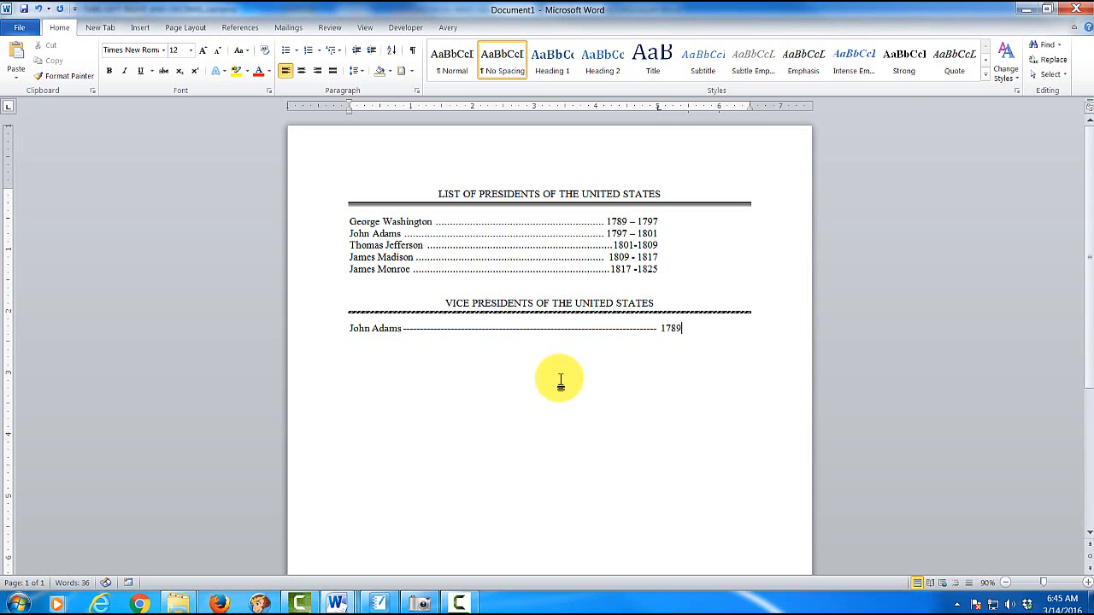
text(-)
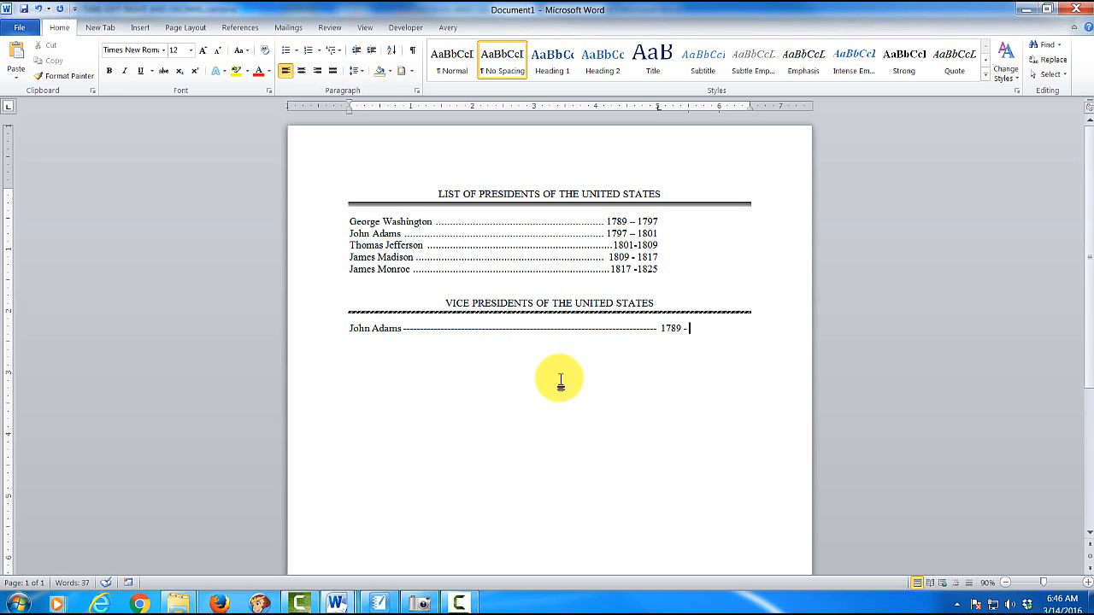
text(17)
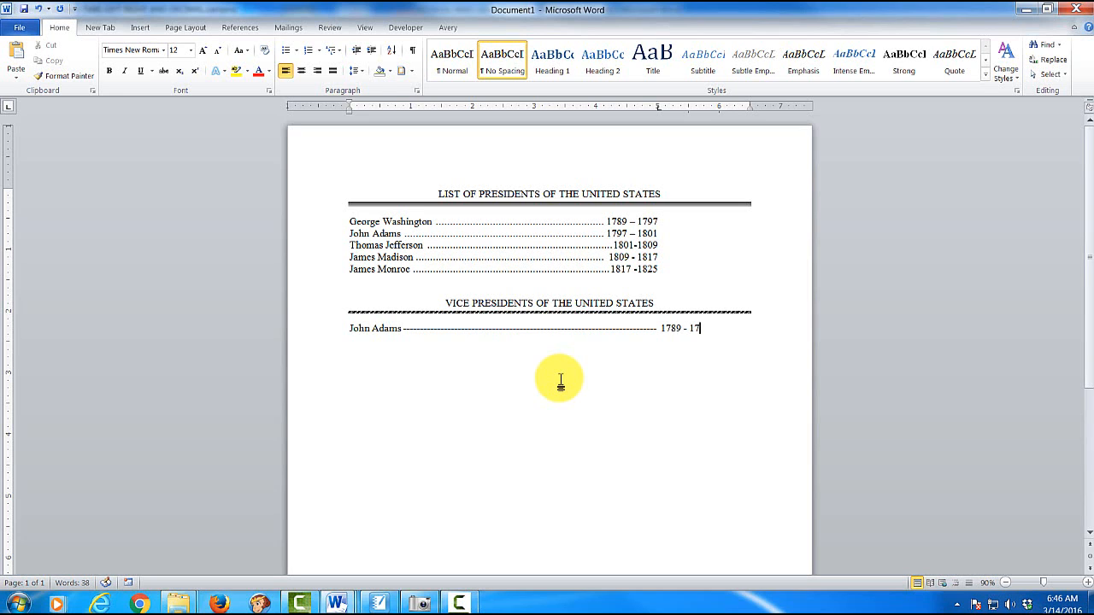
text(97)
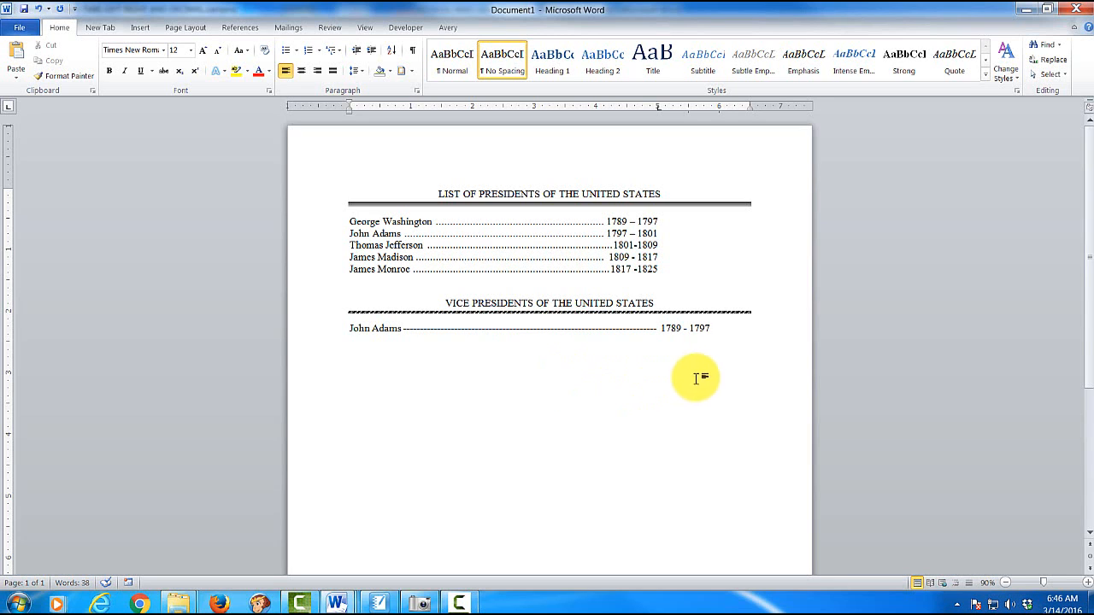
mouse_move(715, 340)
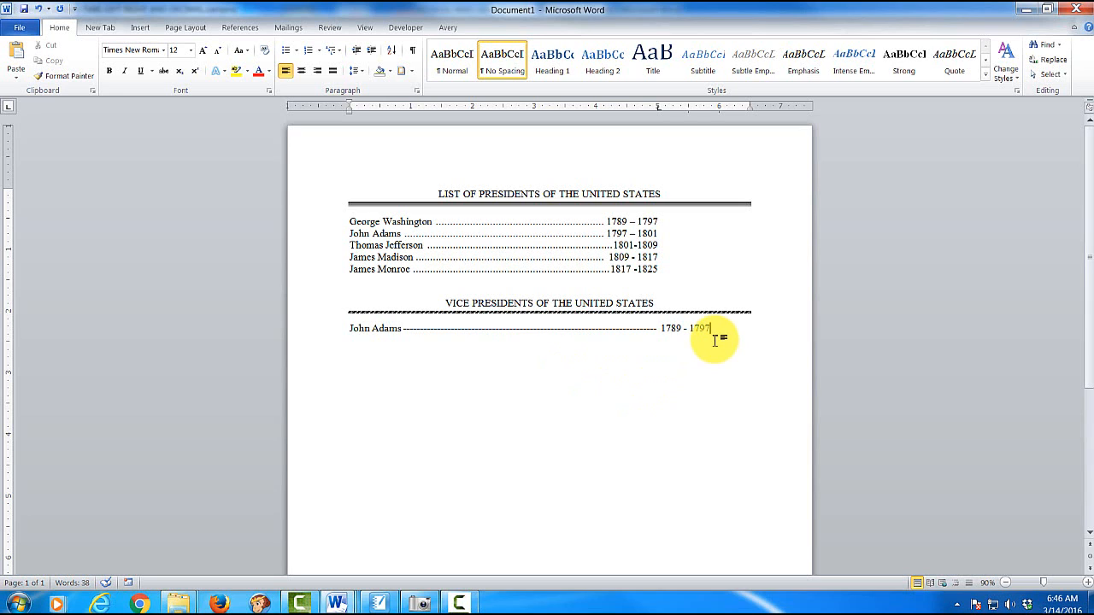
text(Thomas Jefferson)
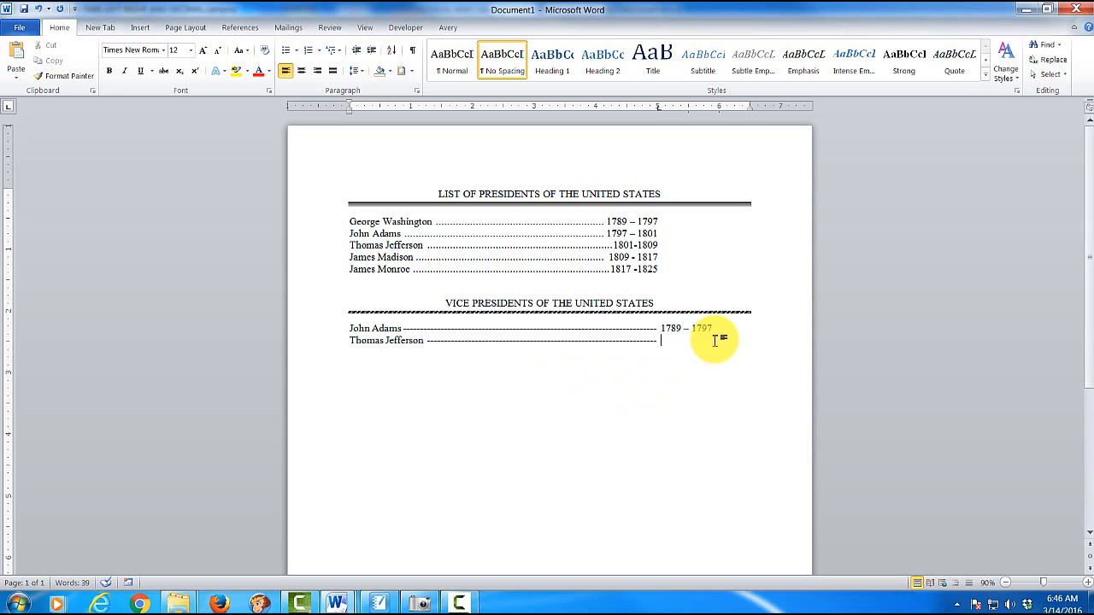
text(1797 -)
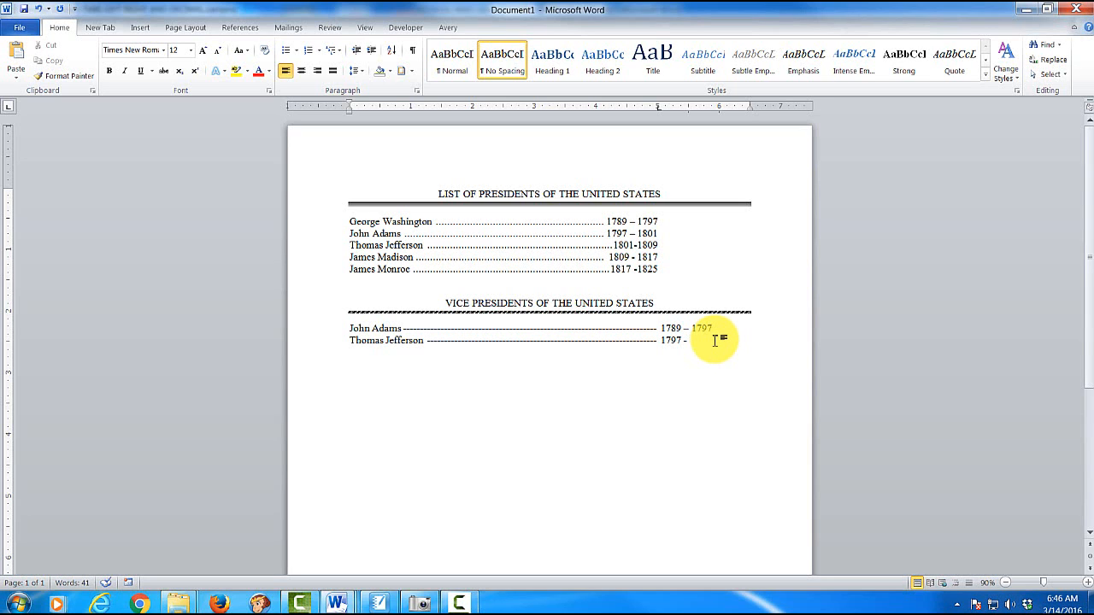
text(18)
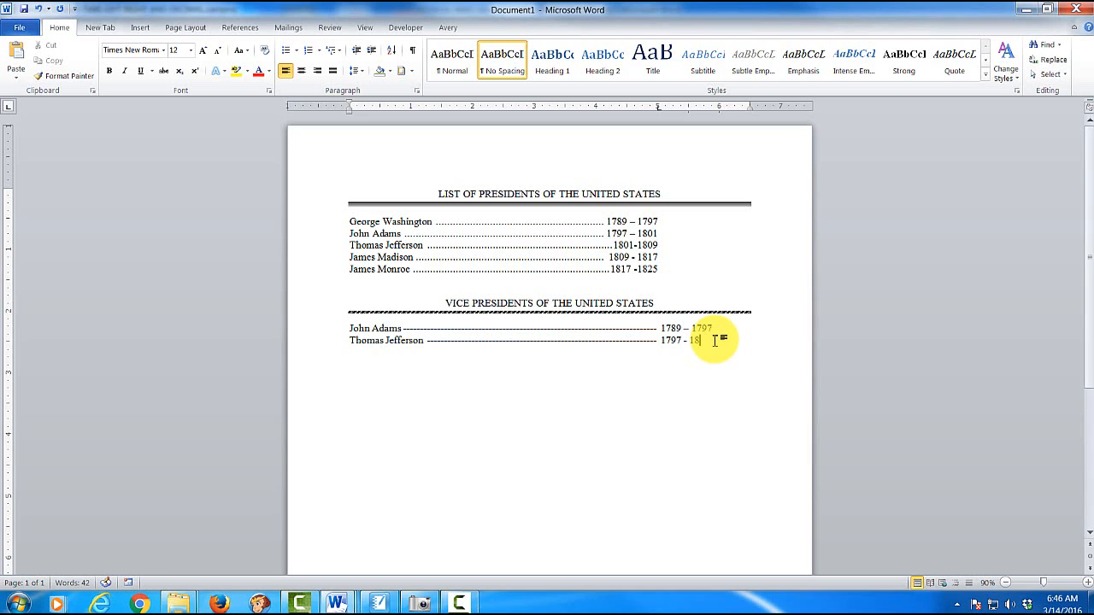
text(01)
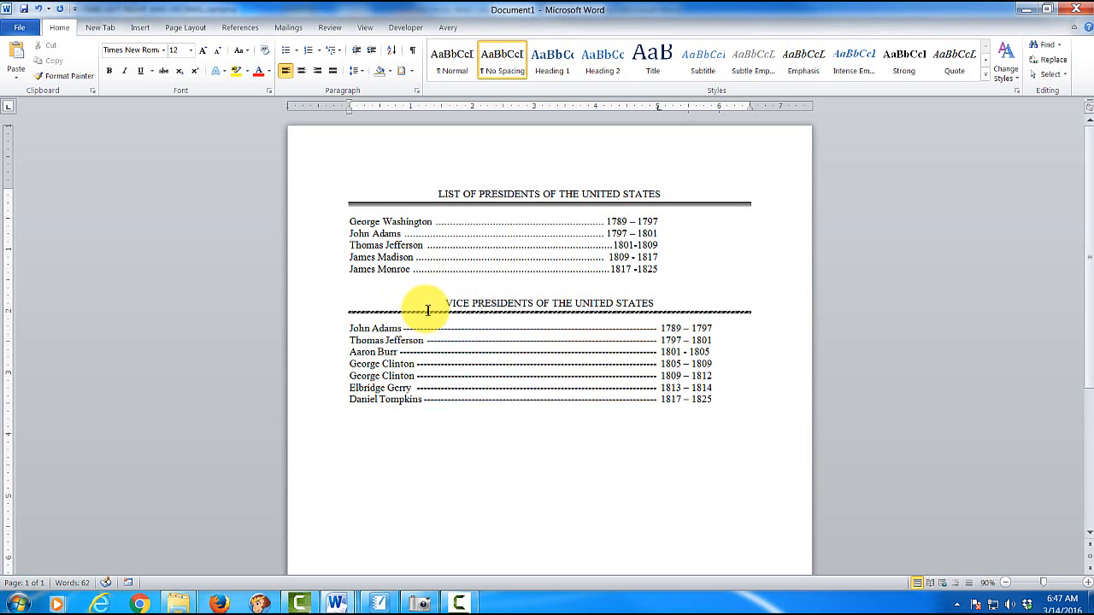
Copy the vice presidents heading and list below, then select the seven pasted entries.
drag(428, 311, 568, 348)
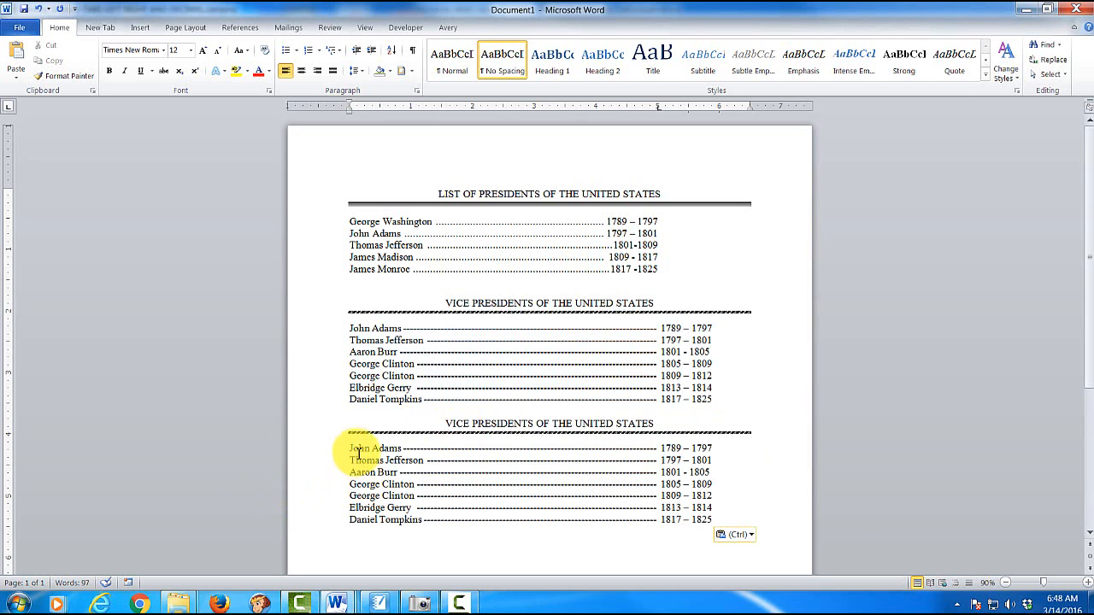
drag(349, 447, 716, 448)
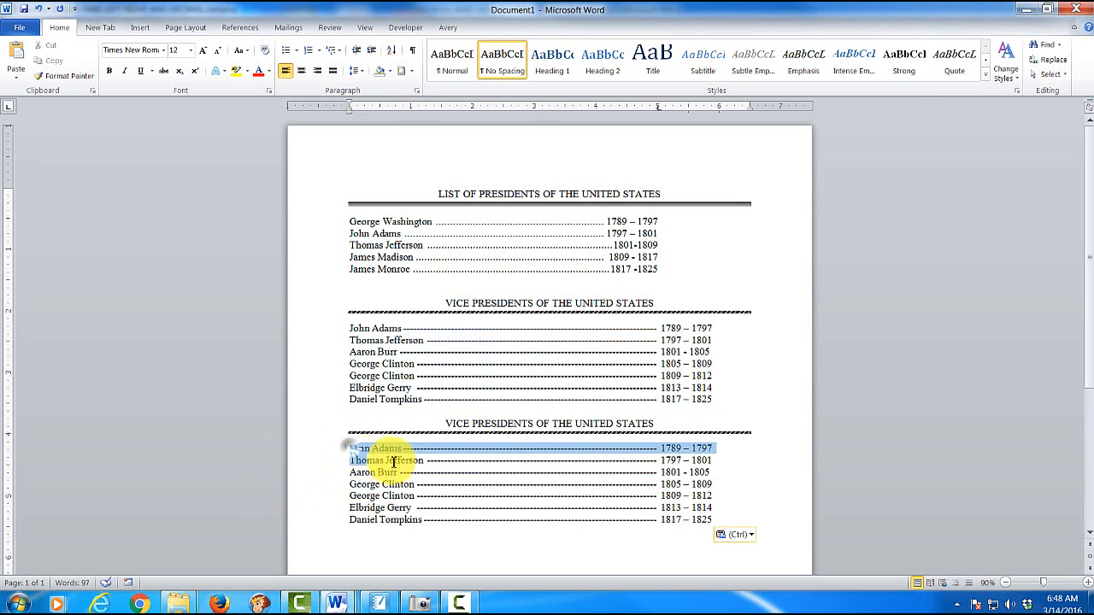
drag(349, 448, 715, 519)
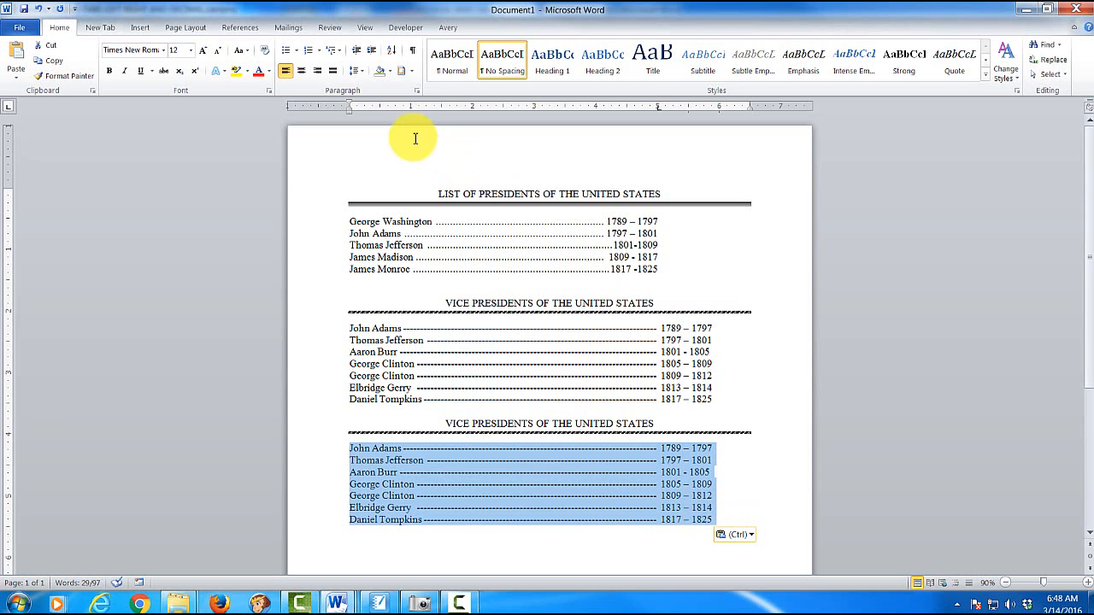
mouse_move(413, 90)
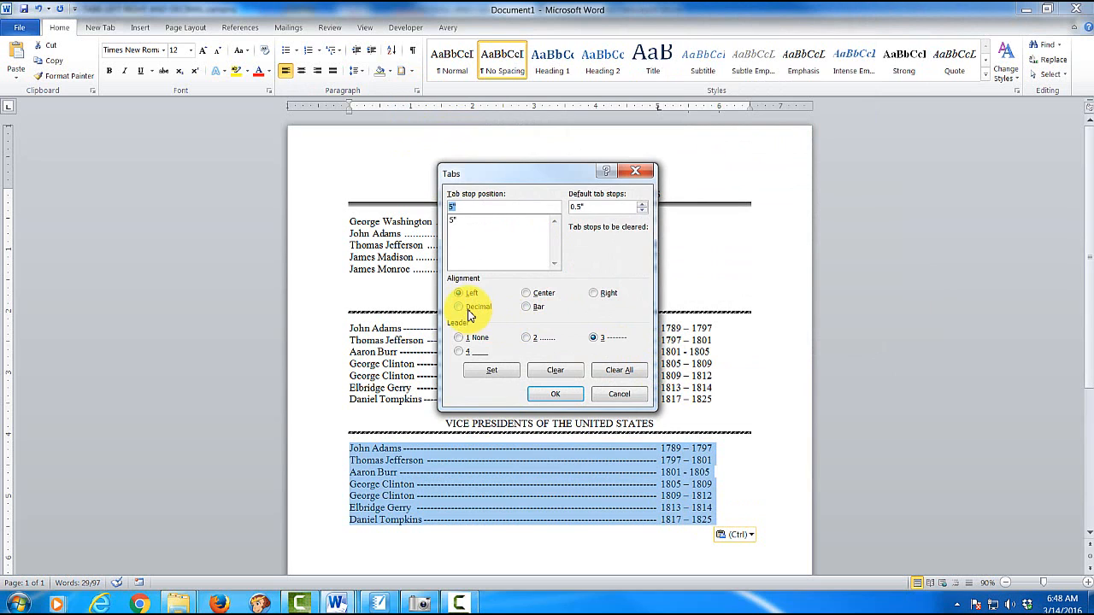
Set a decimal tab stop with a solid underline leader for the copied list.
click(458, 307)
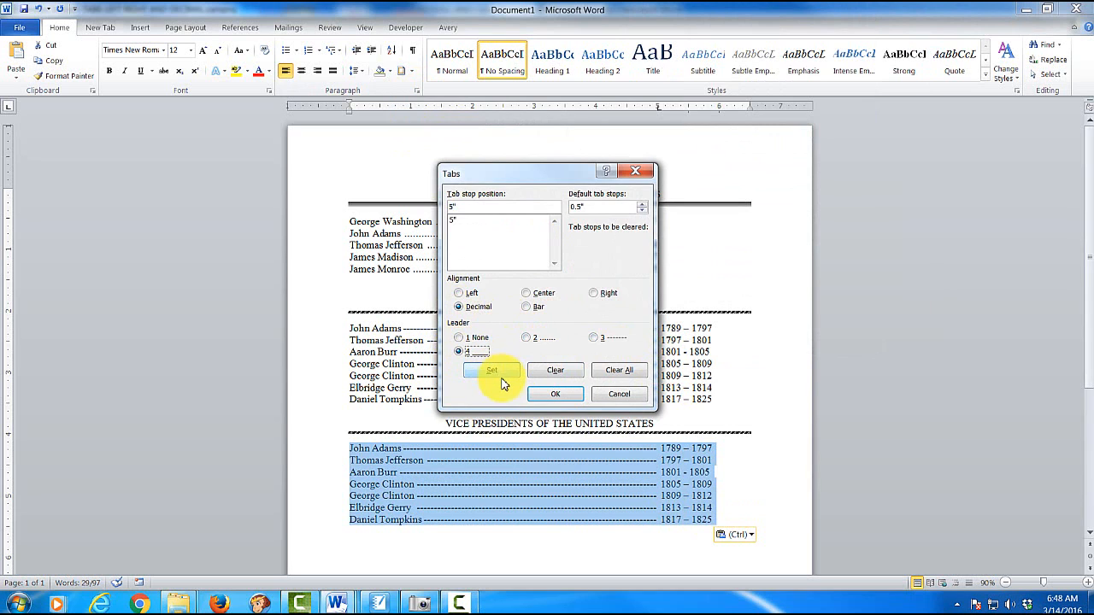
click(491, 369)
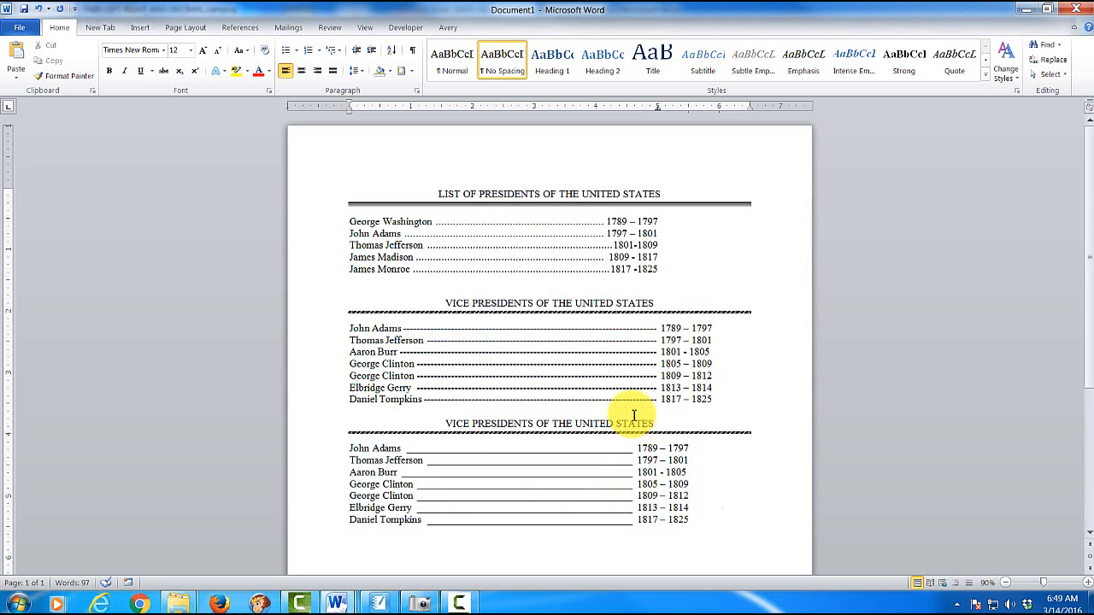
mouse_move(595, 113)
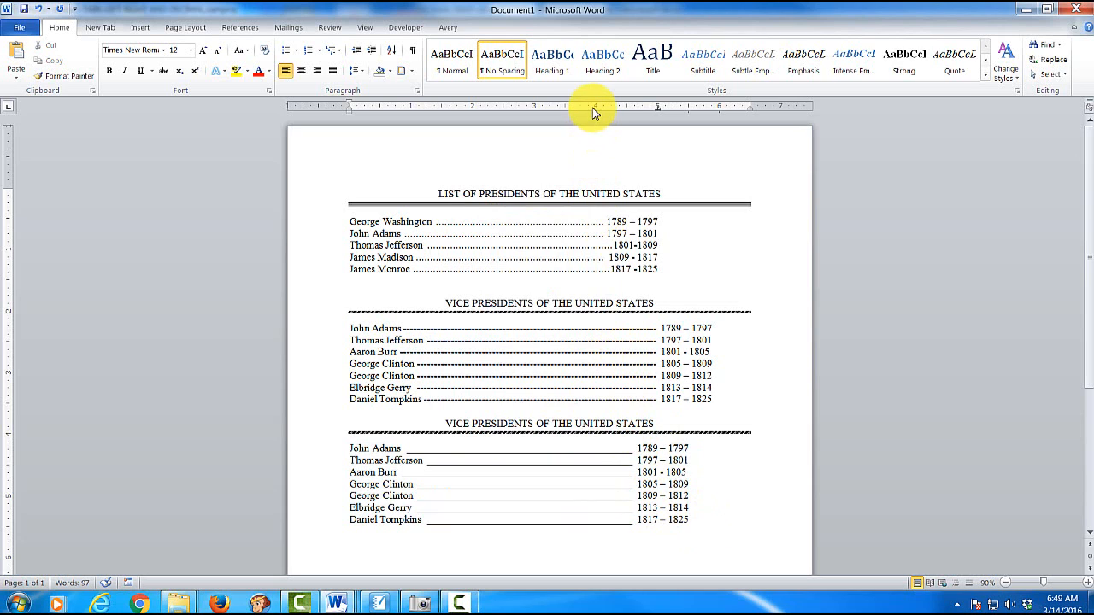